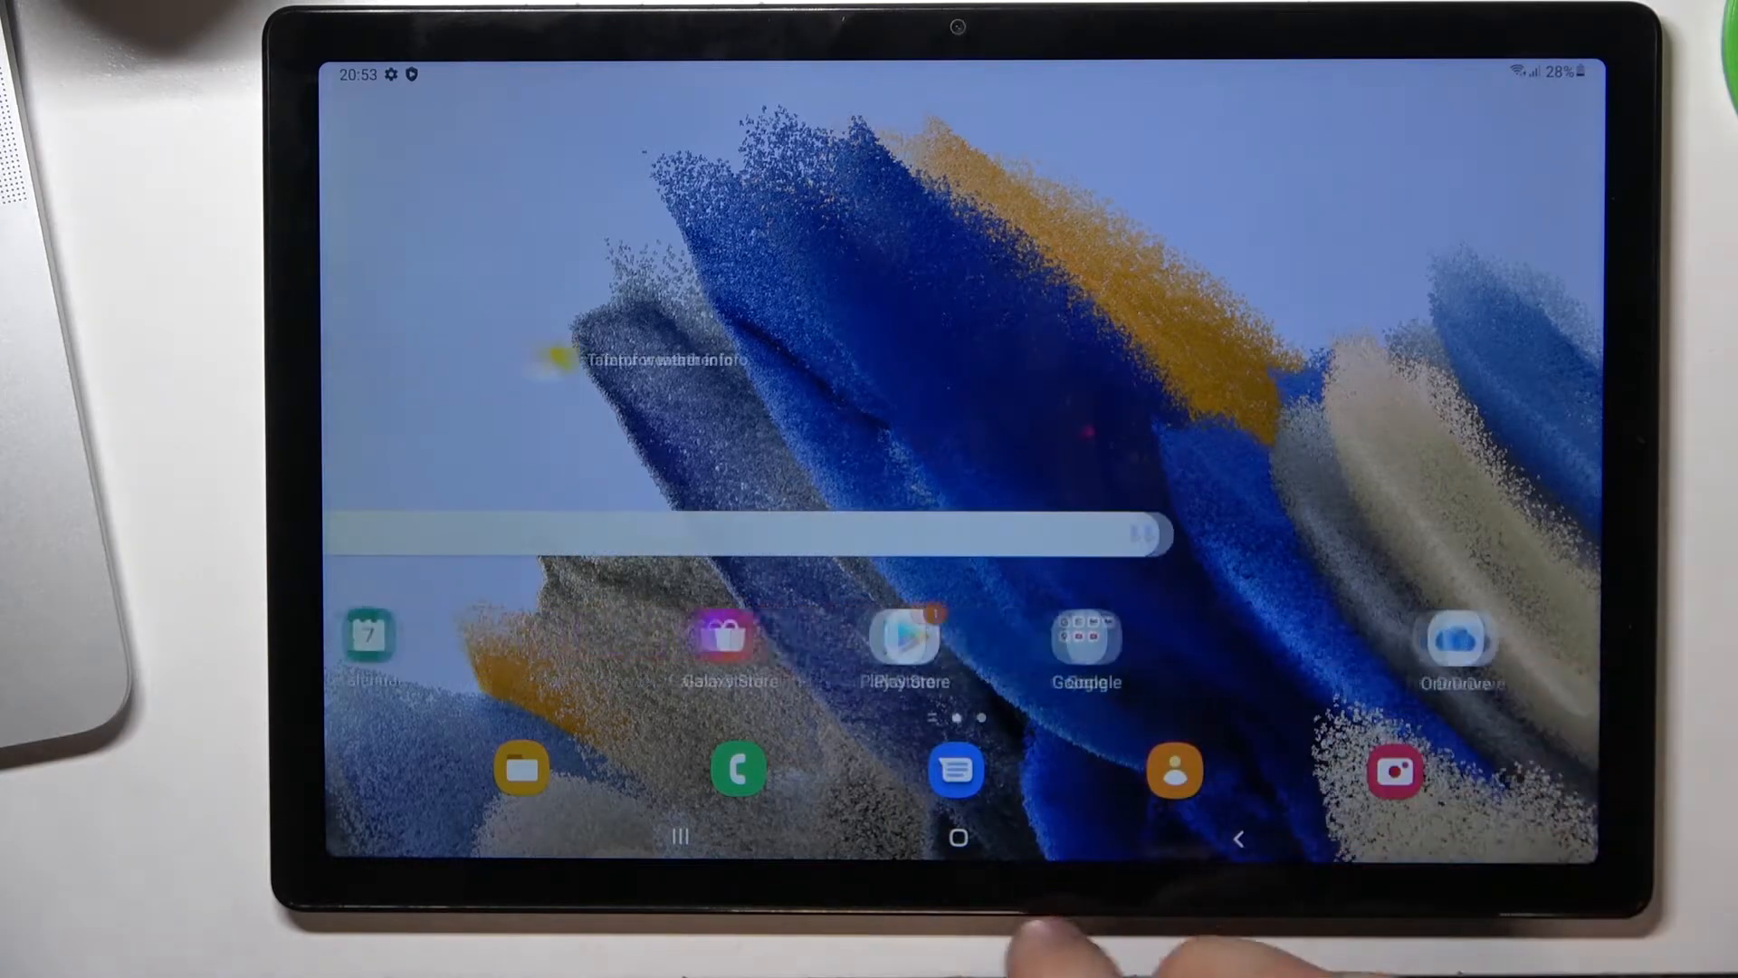
Step: Launch Chrome from the Google folder and accept its welcome terms to reach the start page
click(1083, 643)
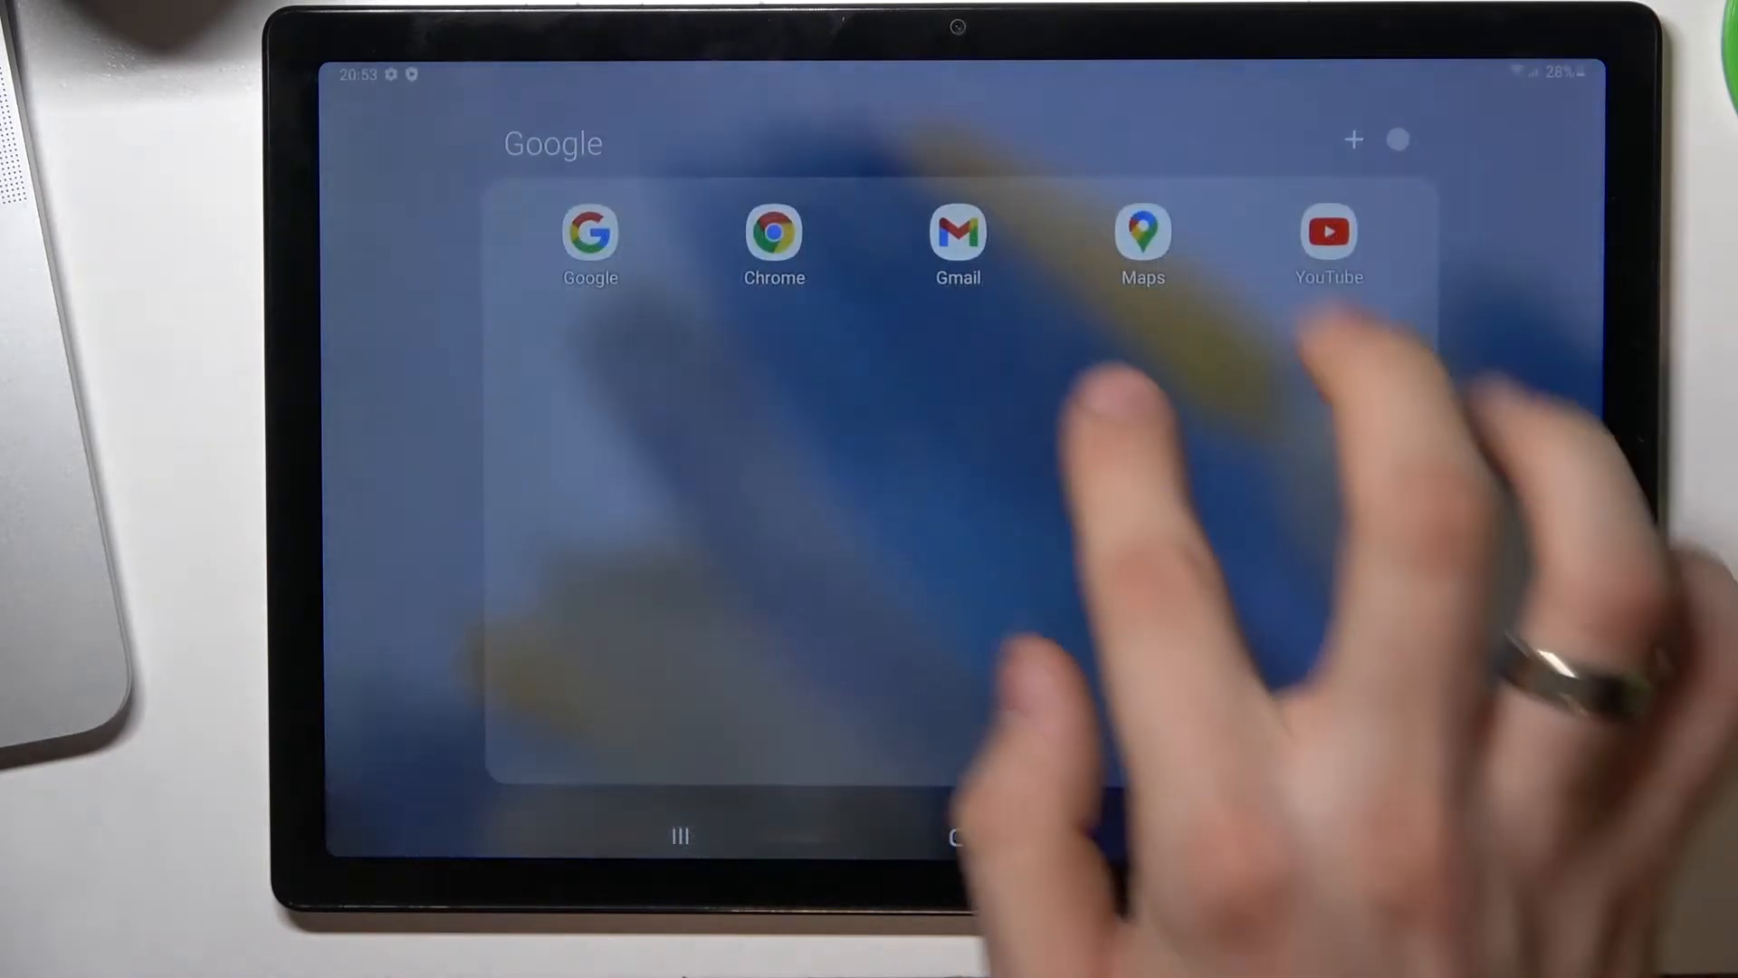
click(773, 234)
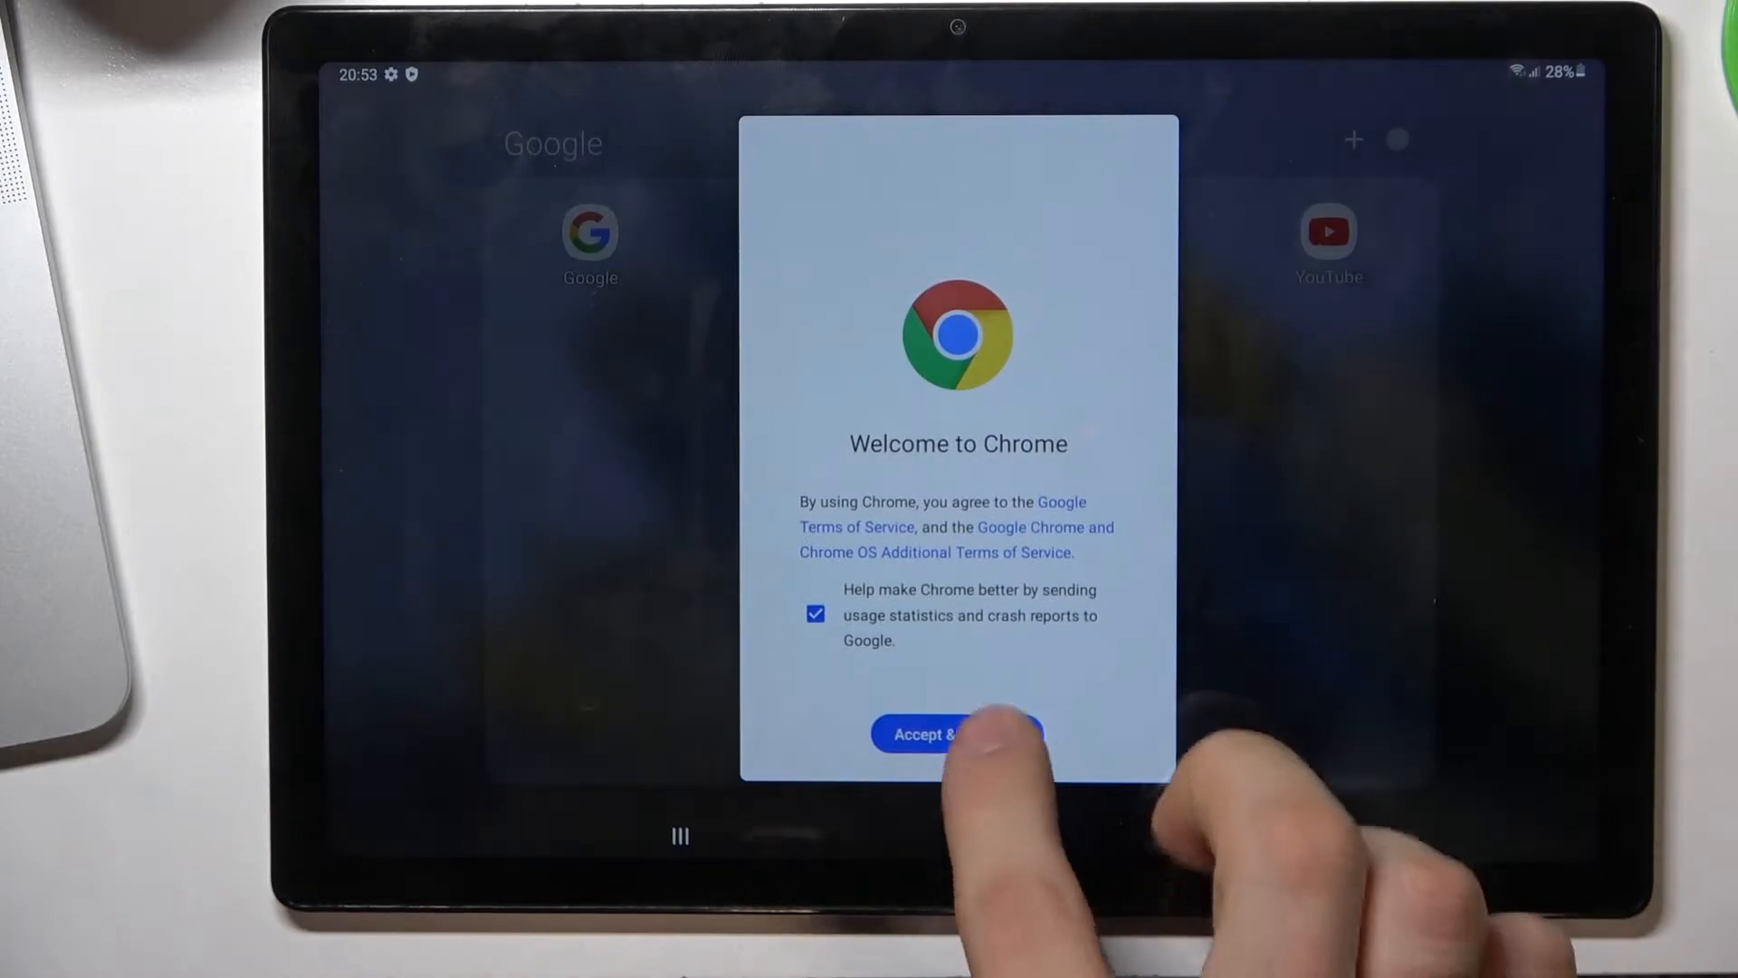
click(956, 733)
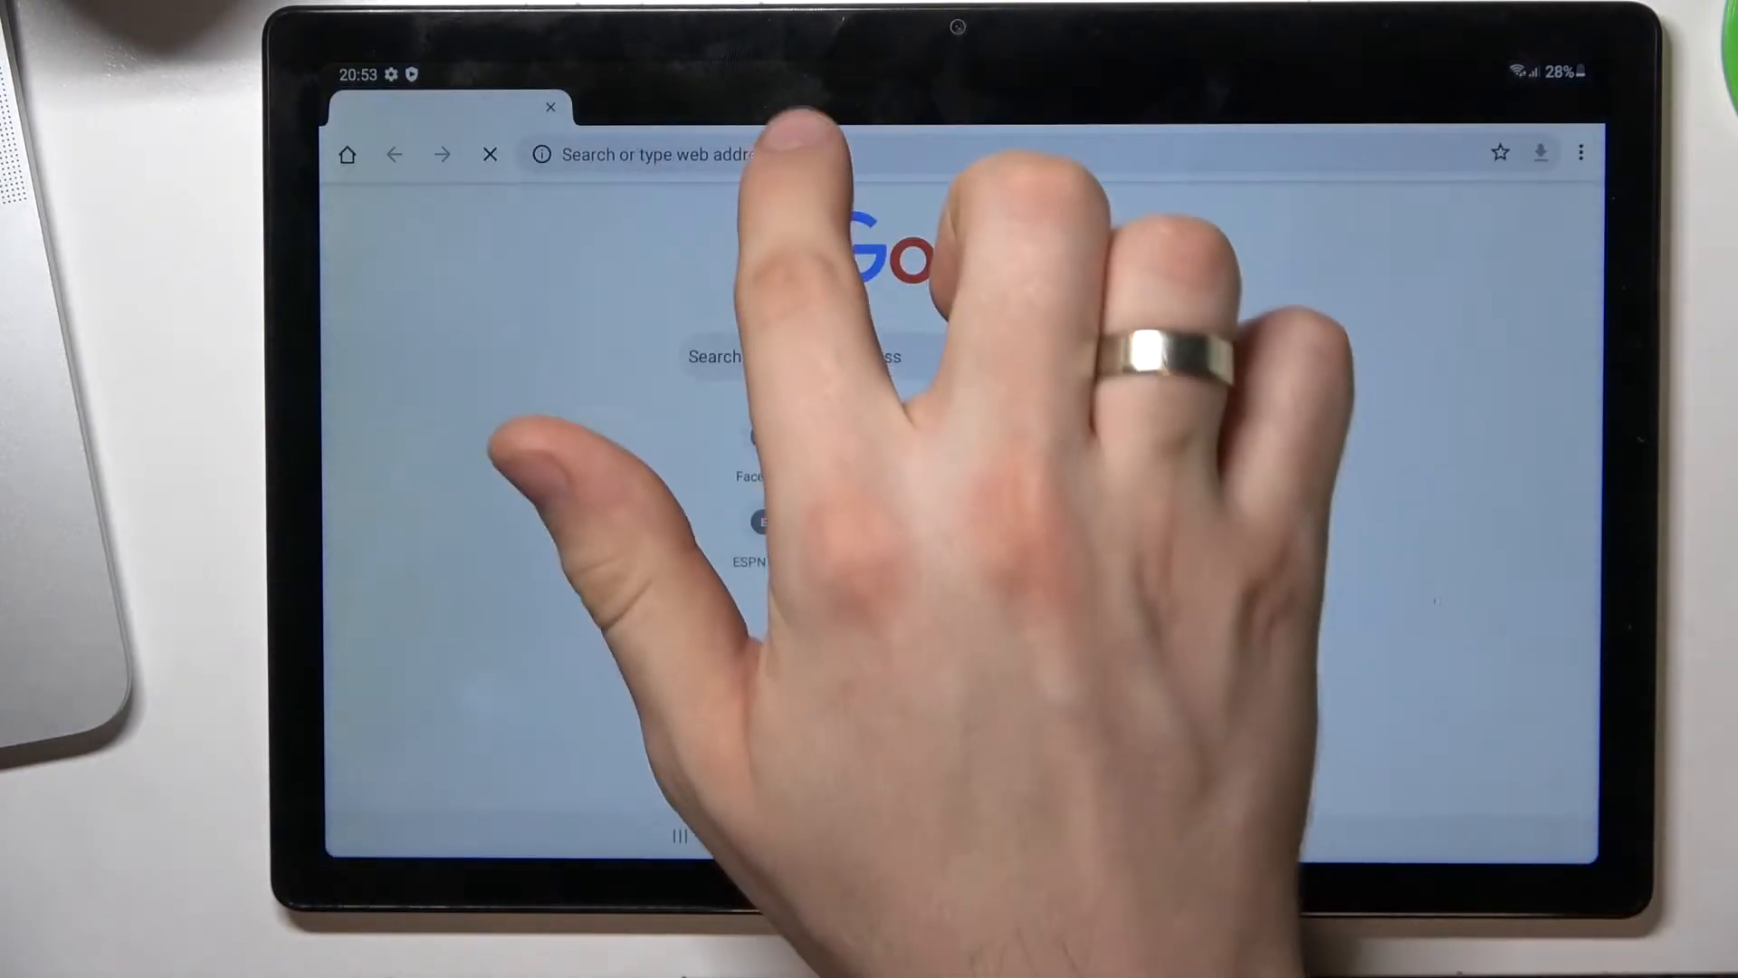
Step: Load 2ip.io, dismiss the cookie notice, view the Poland/Krakow IP details, then return home
text(2)
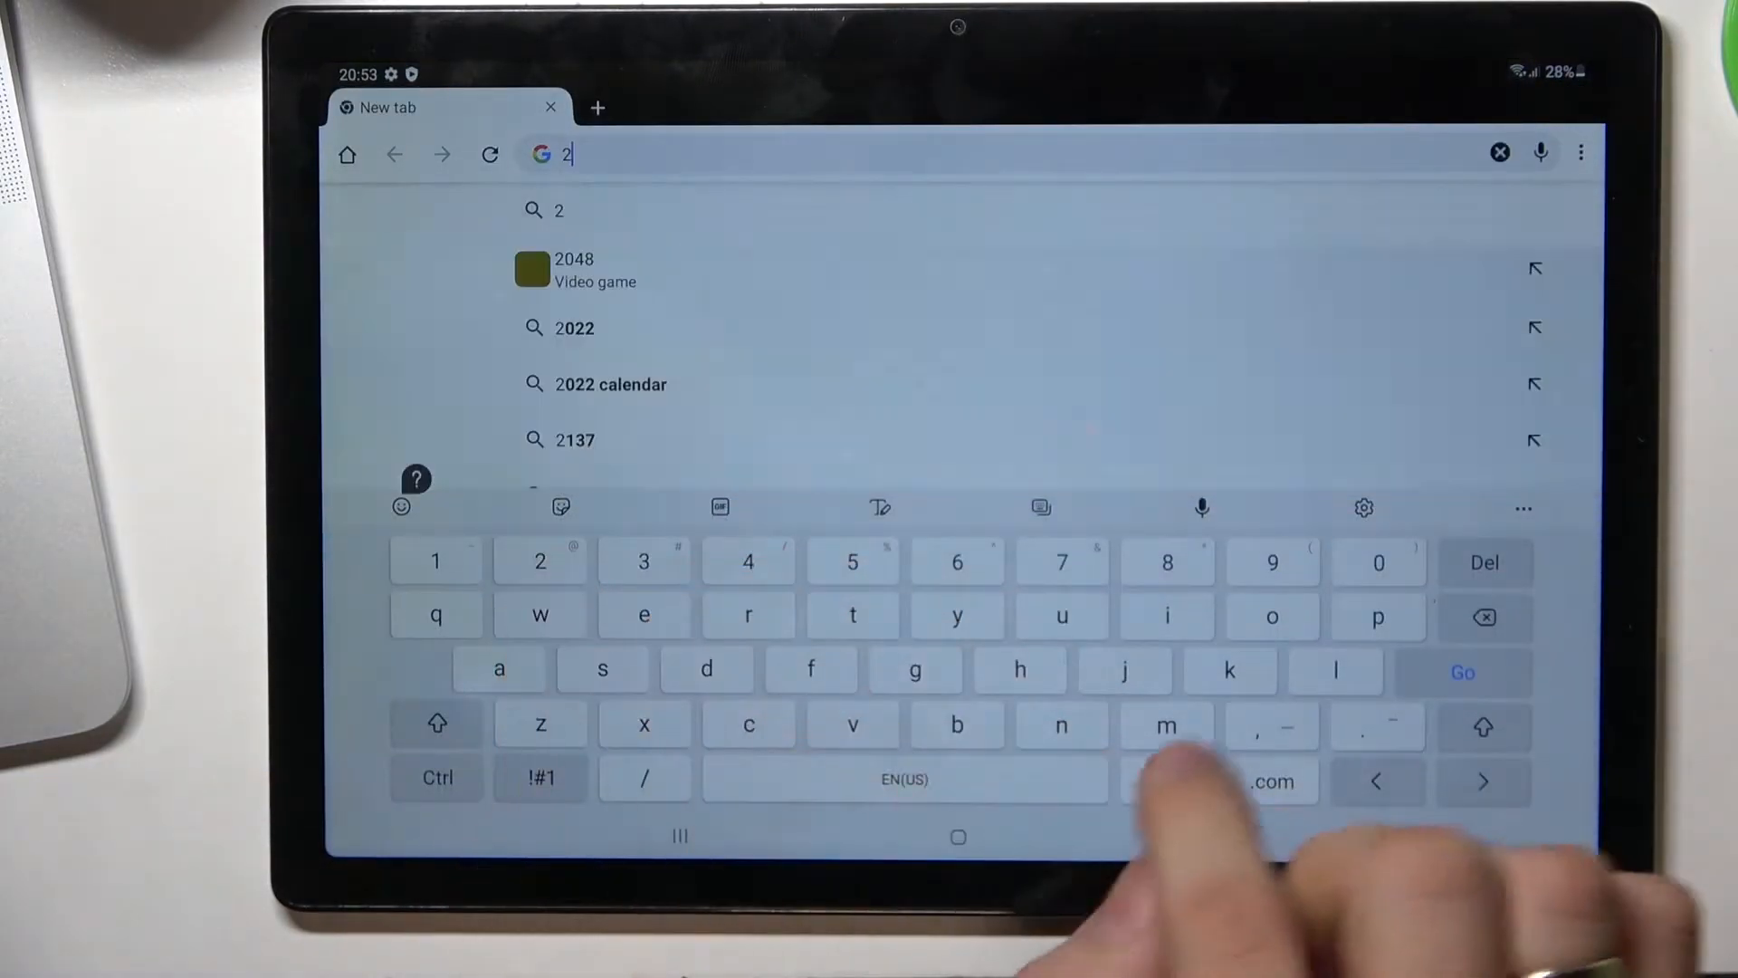
text(ip)
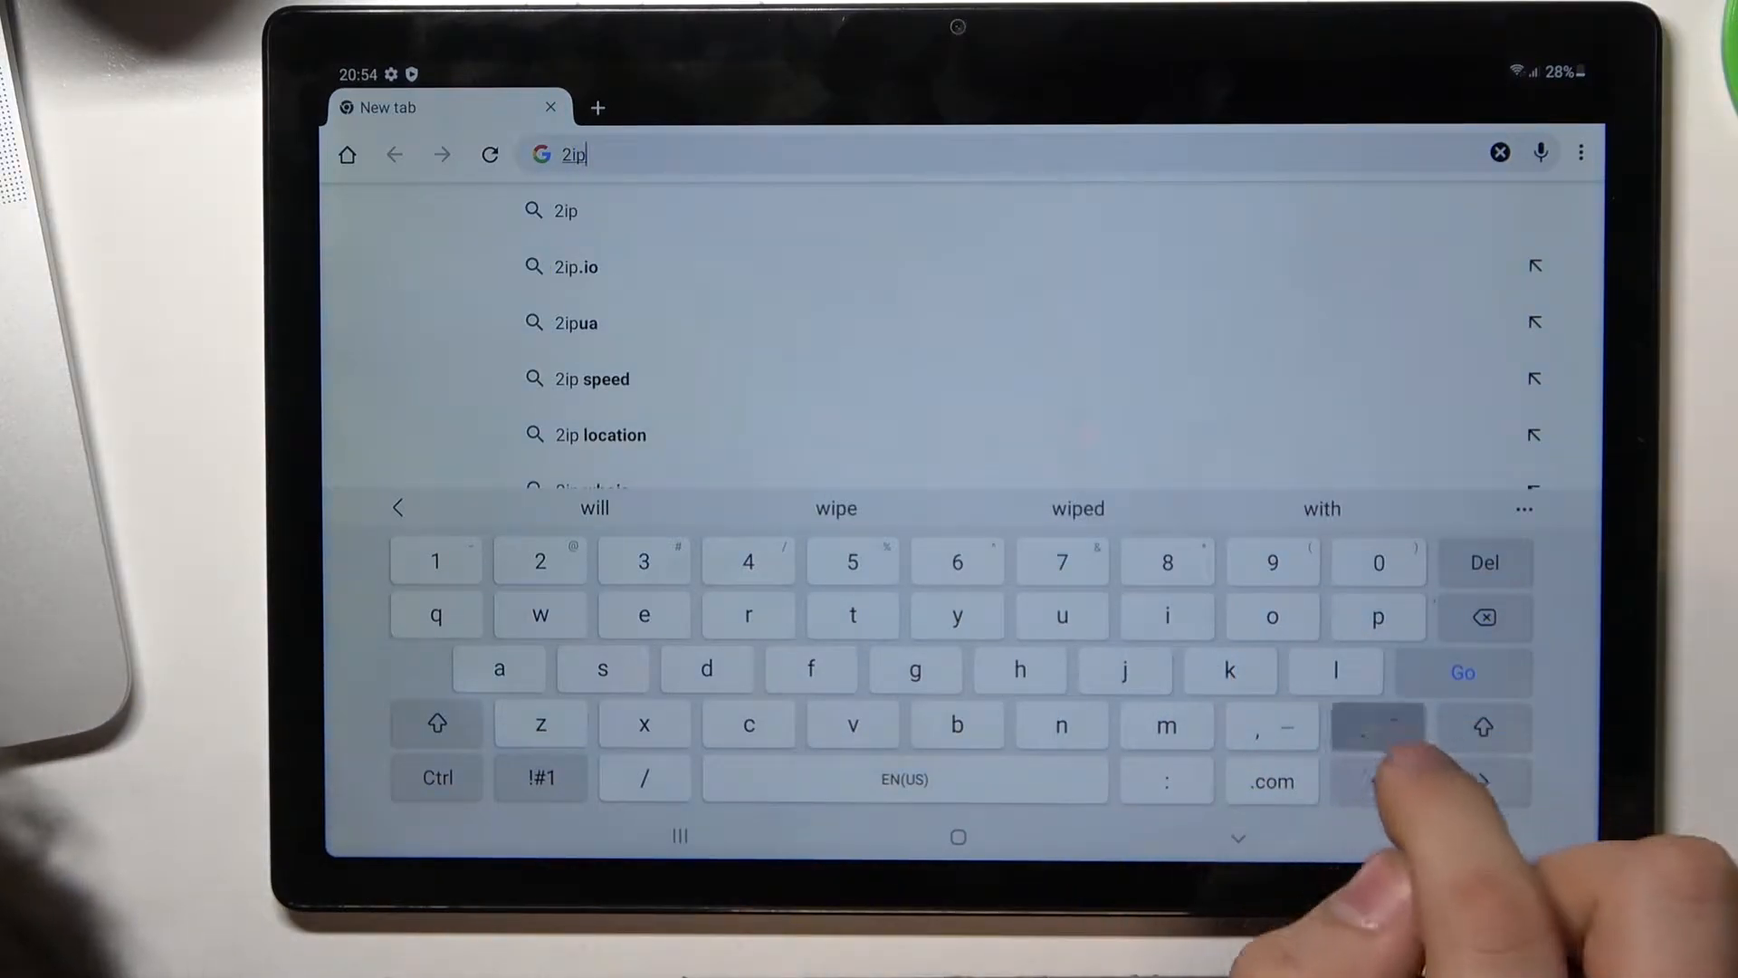
click(575, 266)
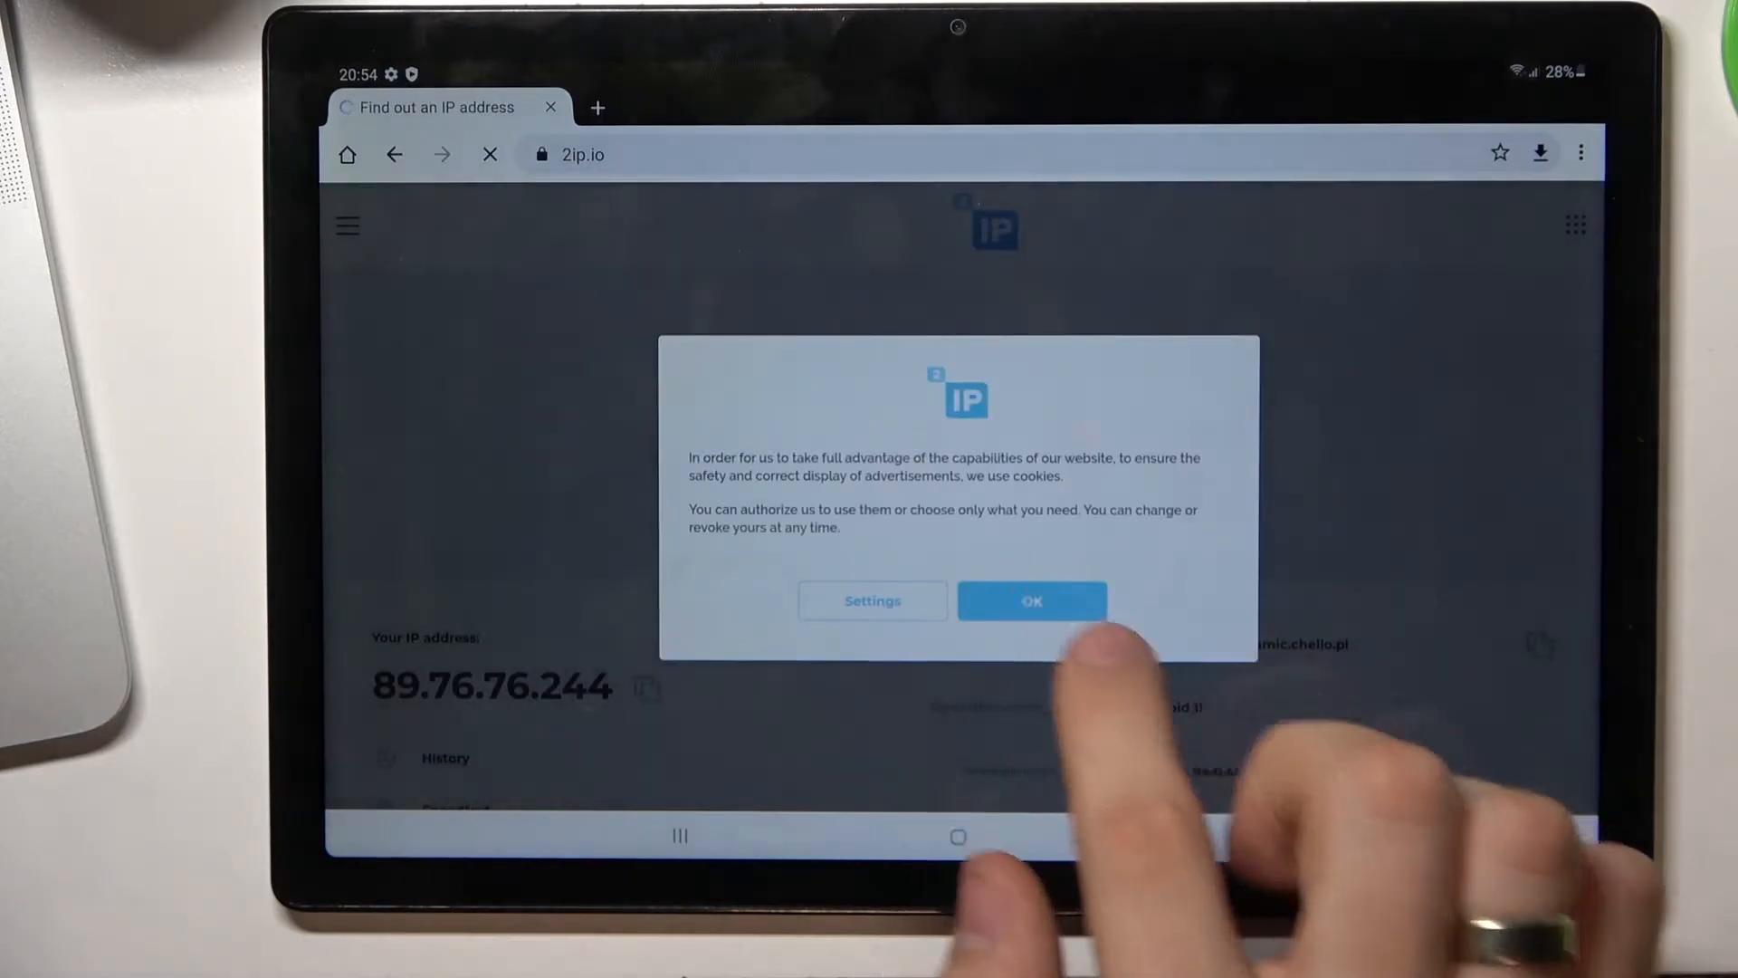
click(1030, 600)
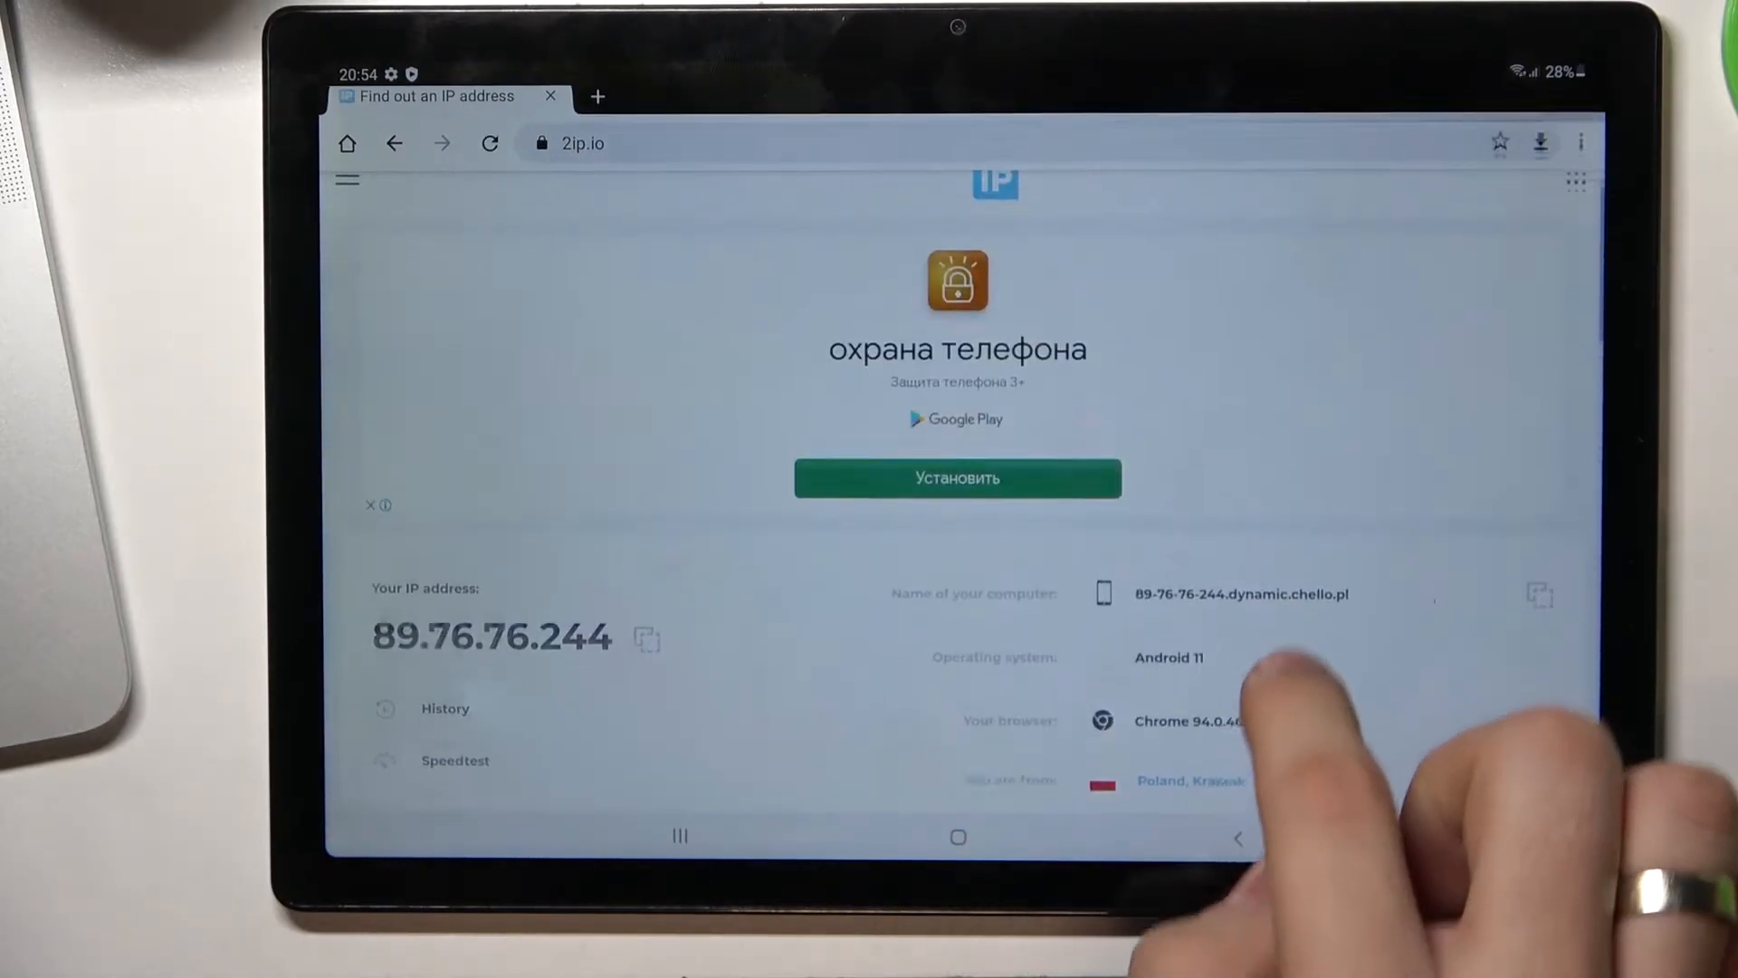
scroll(down, 3)
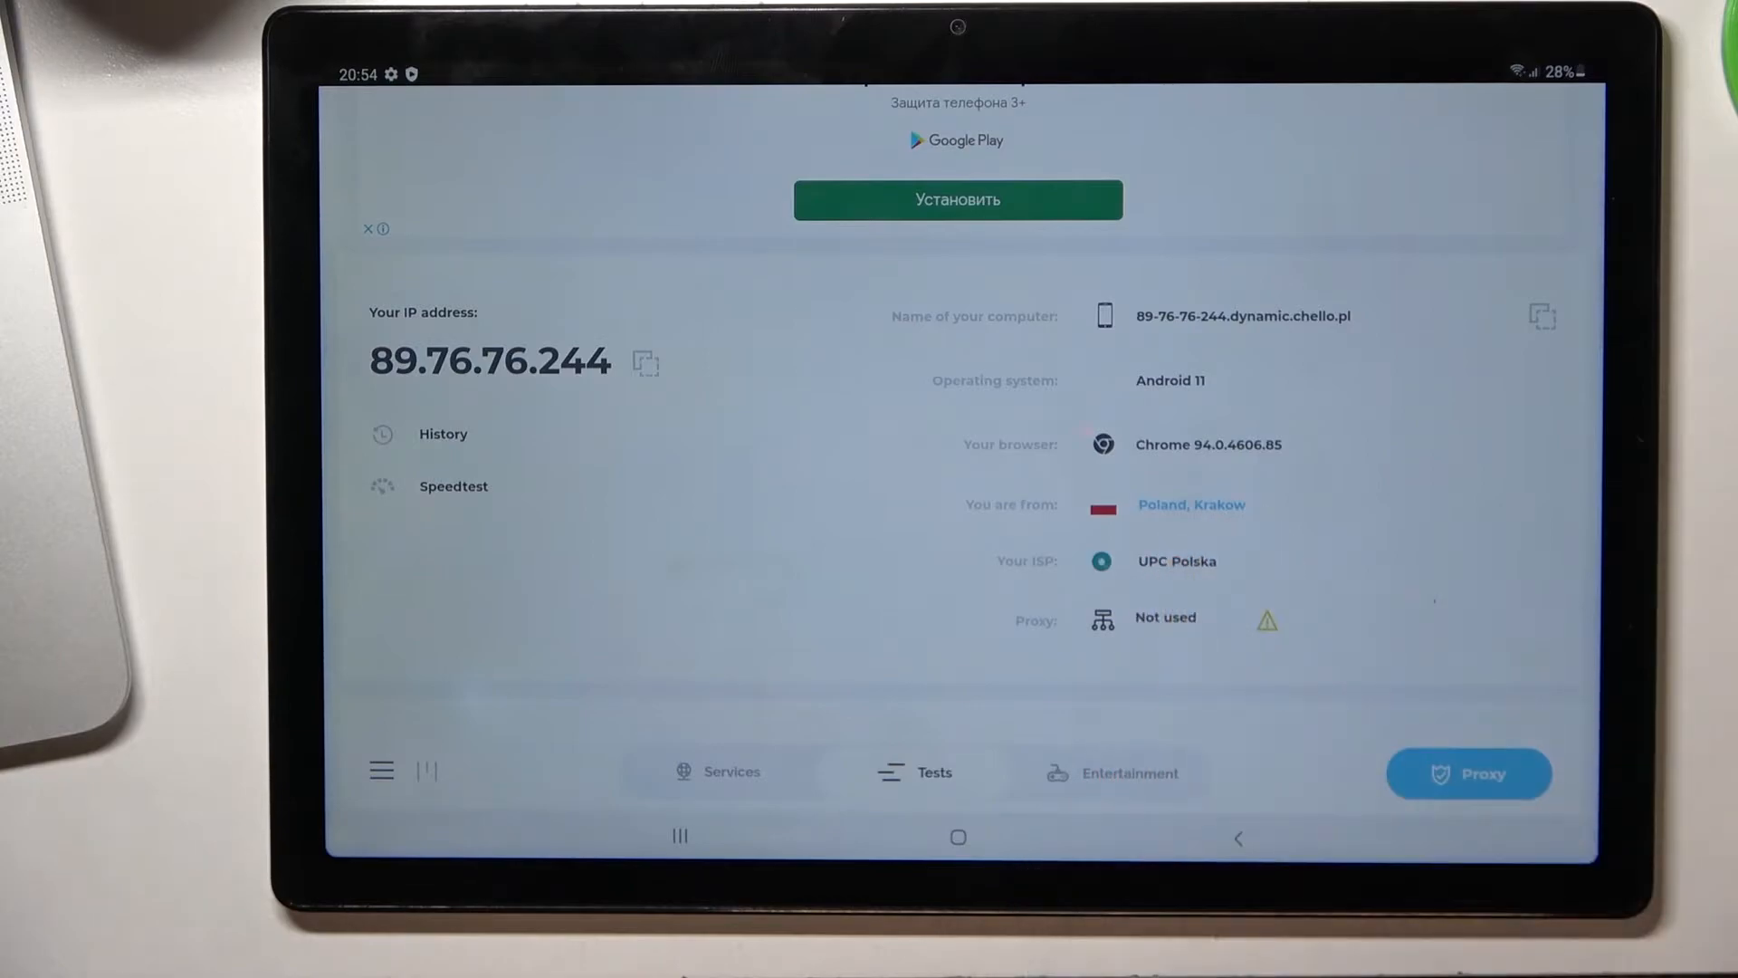
click(957, 836)
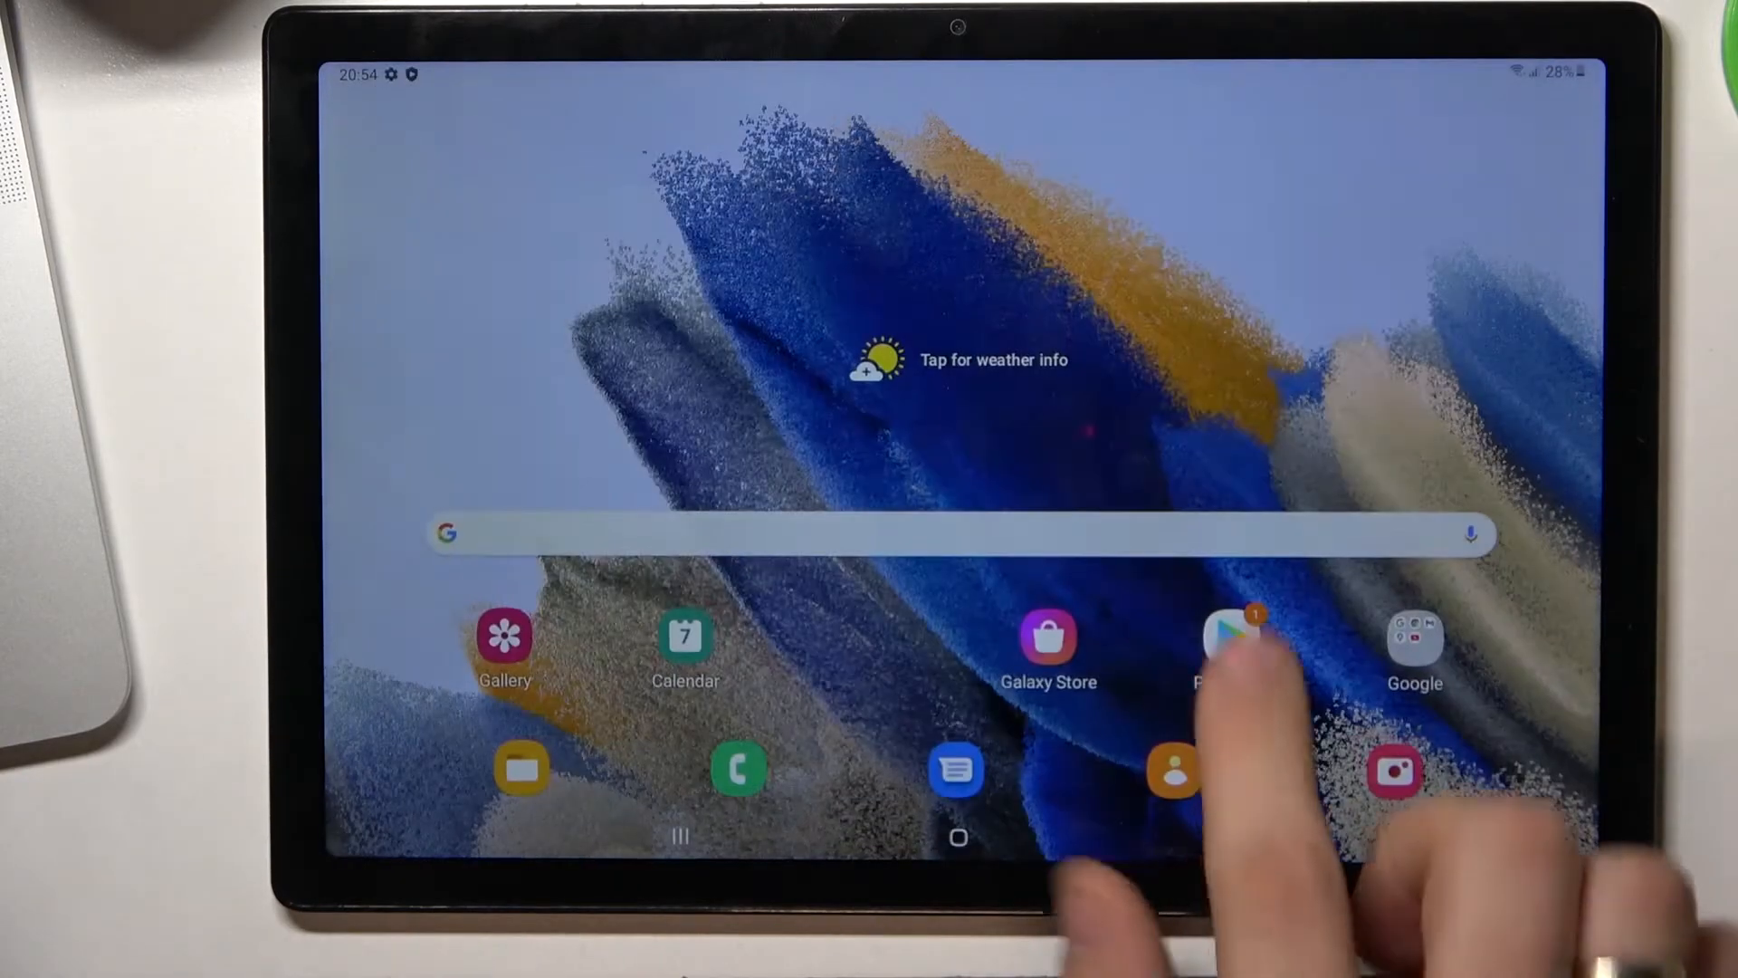
Step: Launch Play Store and sign in with the 'hardreset' Google account email
click(1225, 636)
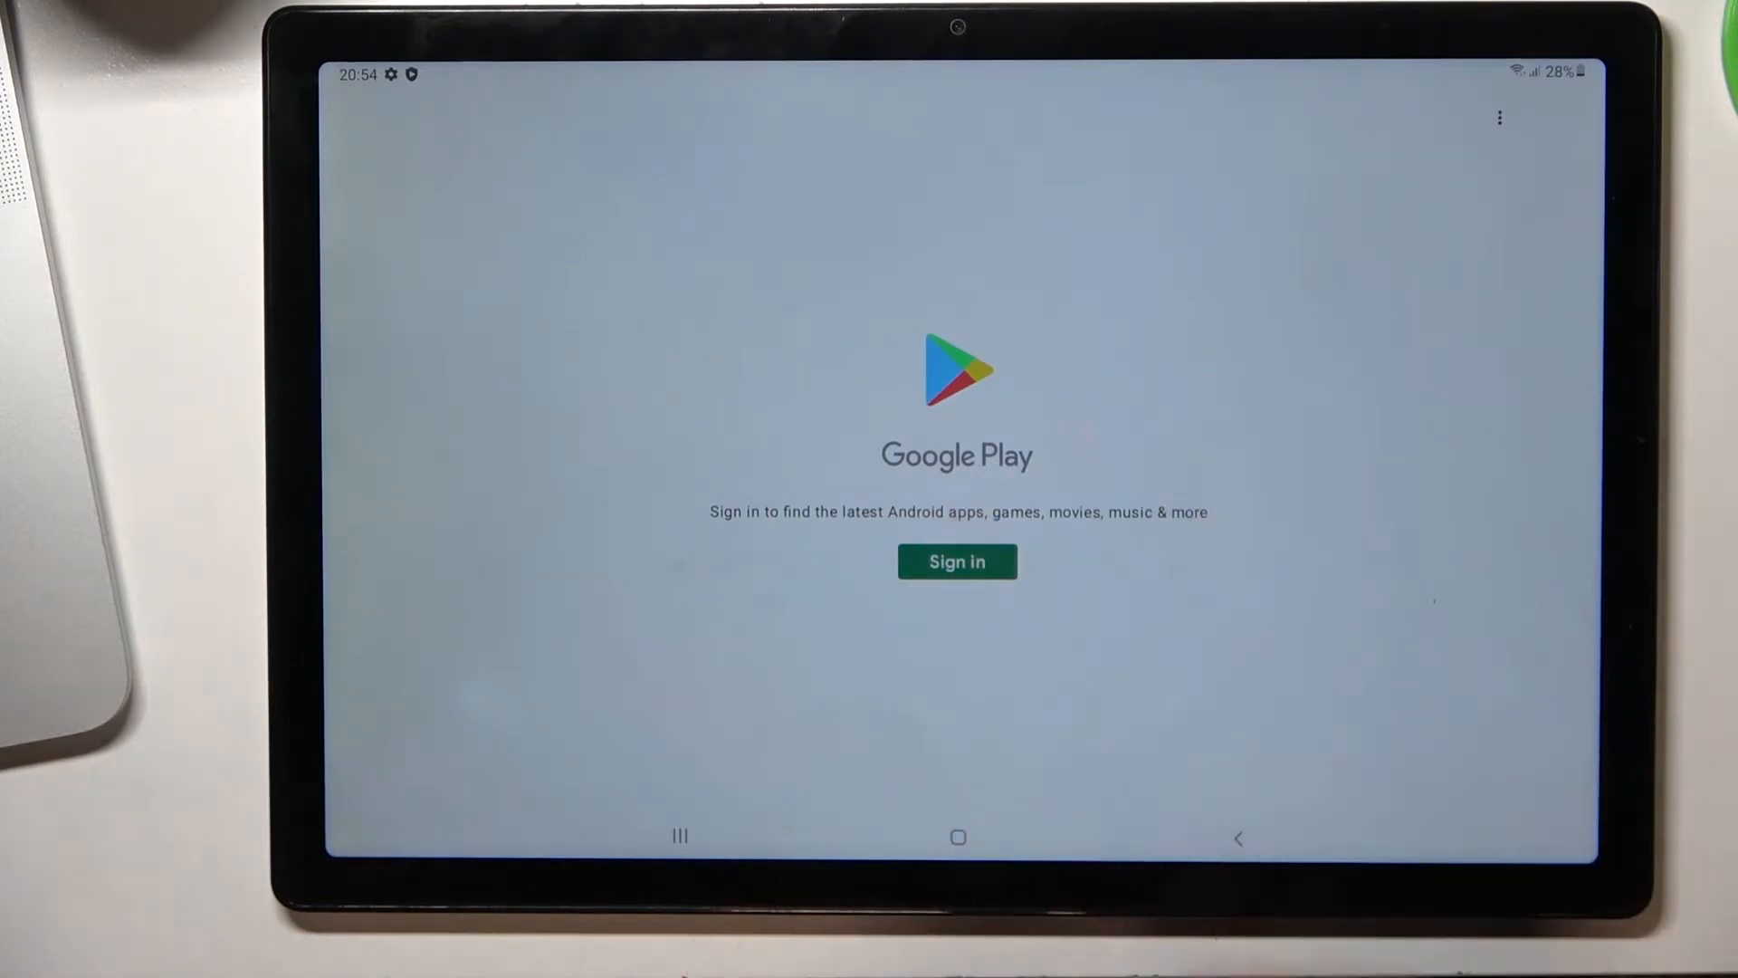
click(956, 561)
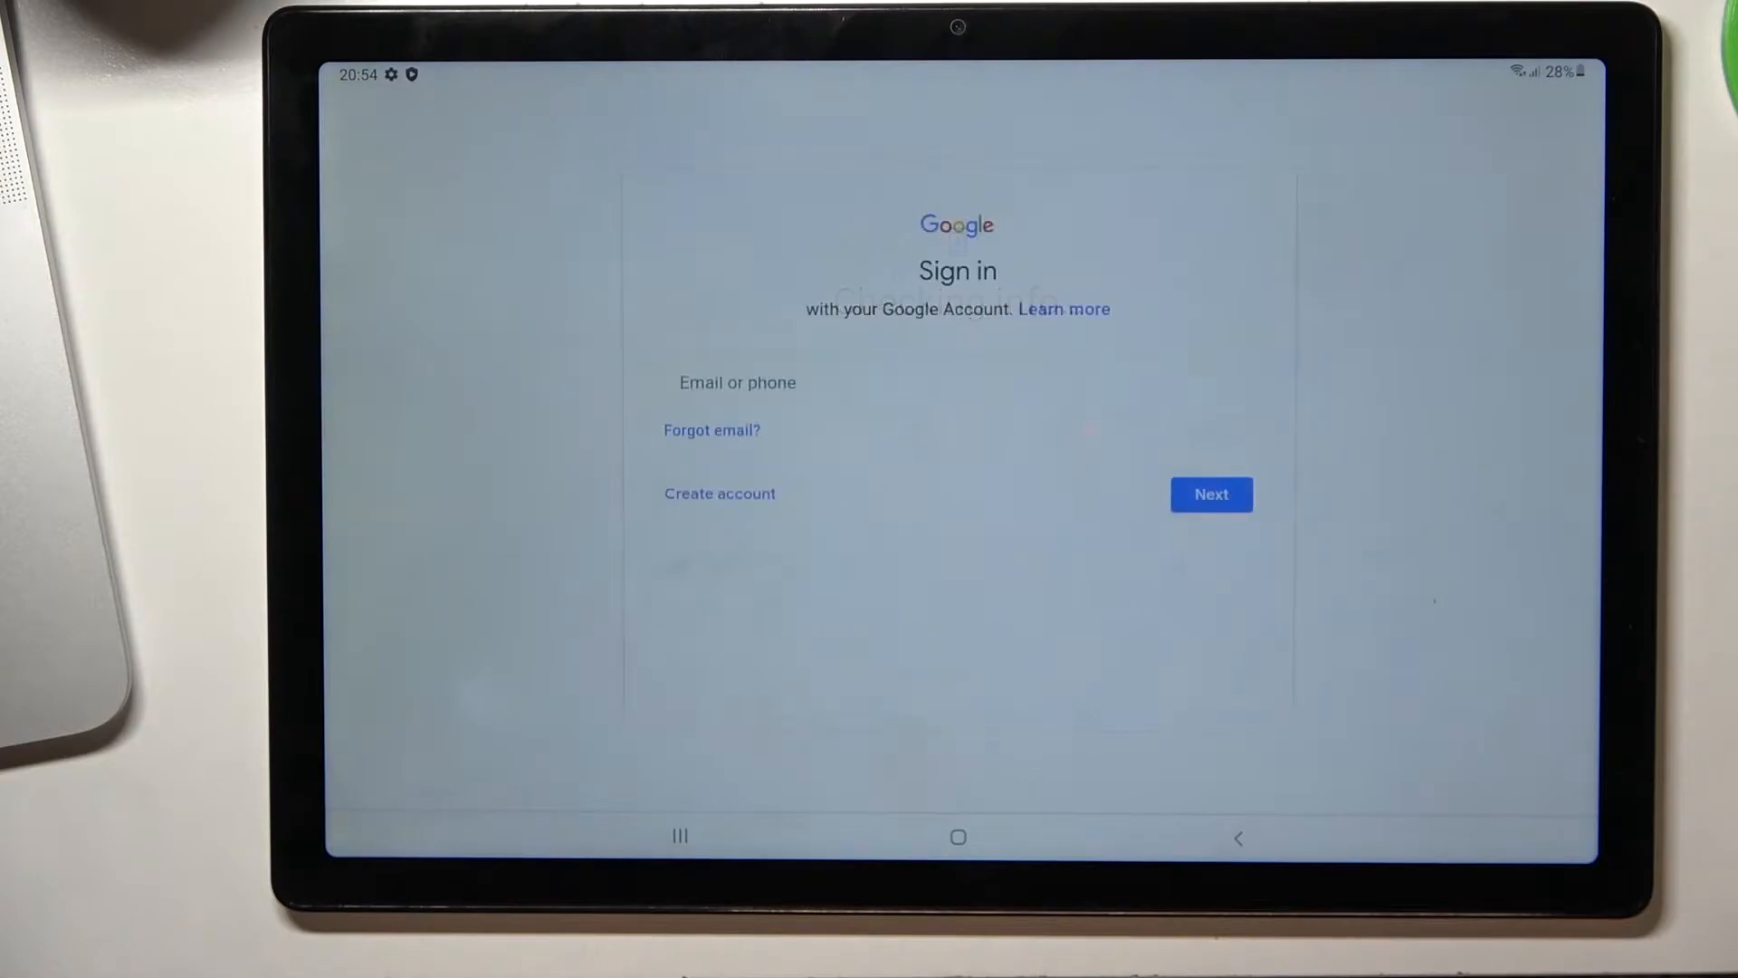
text(h)
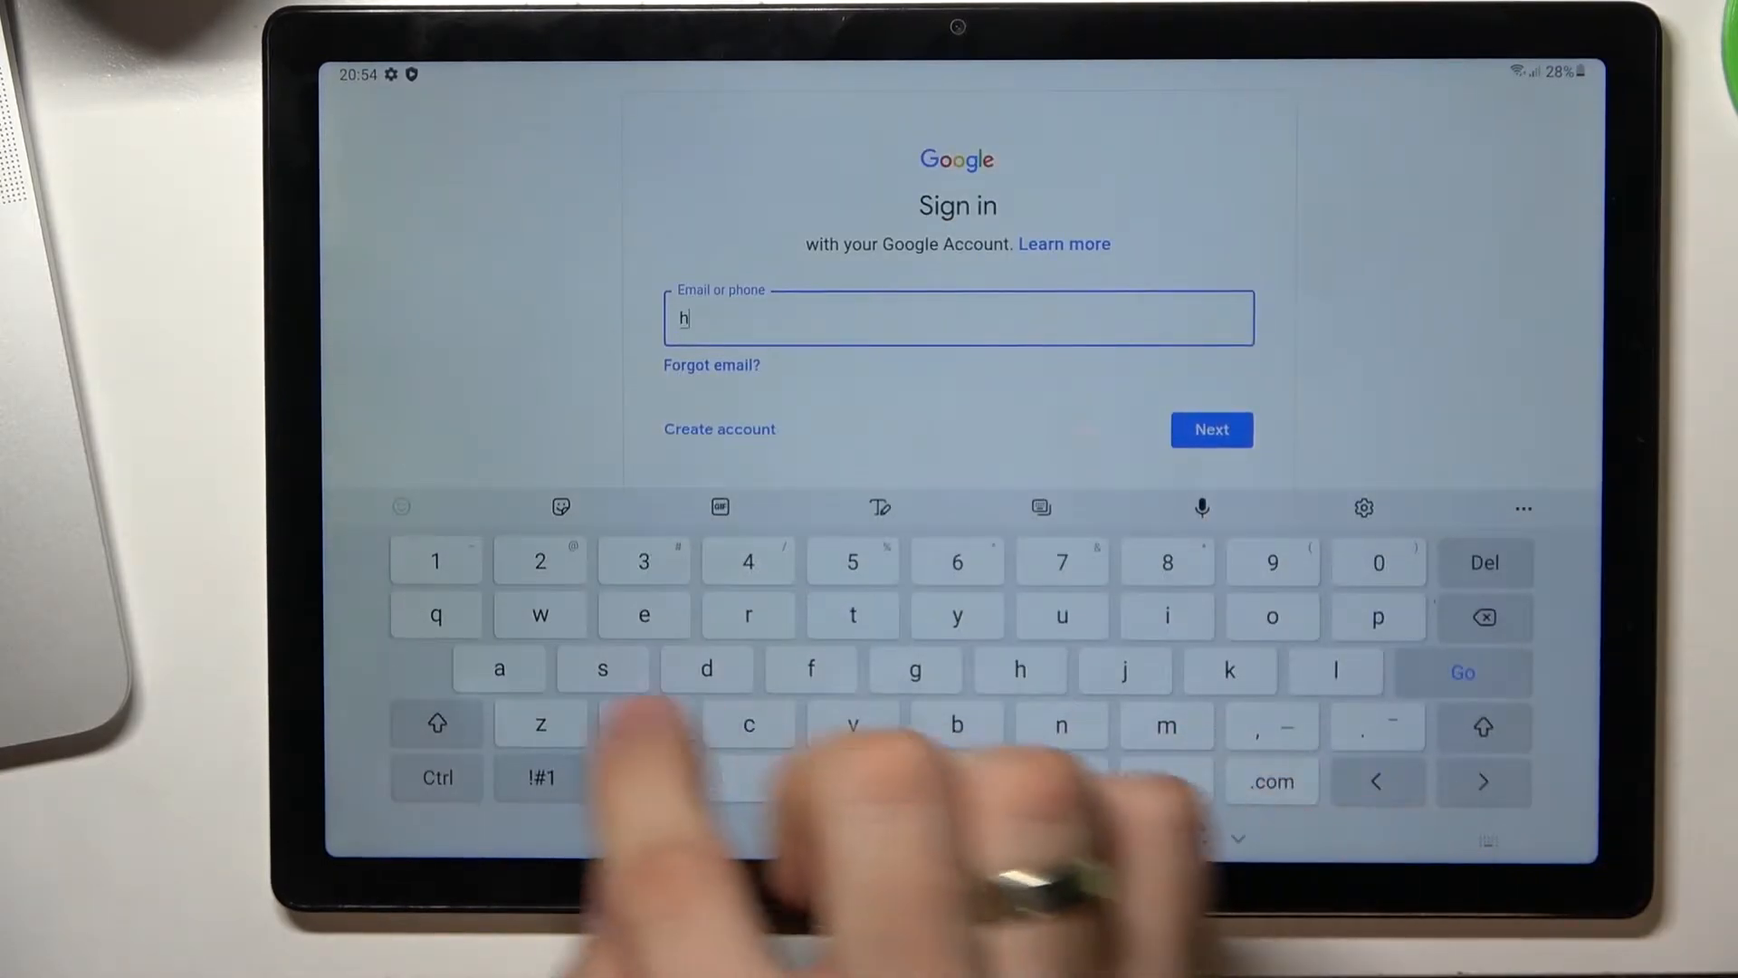
text(ardresetinfo1)
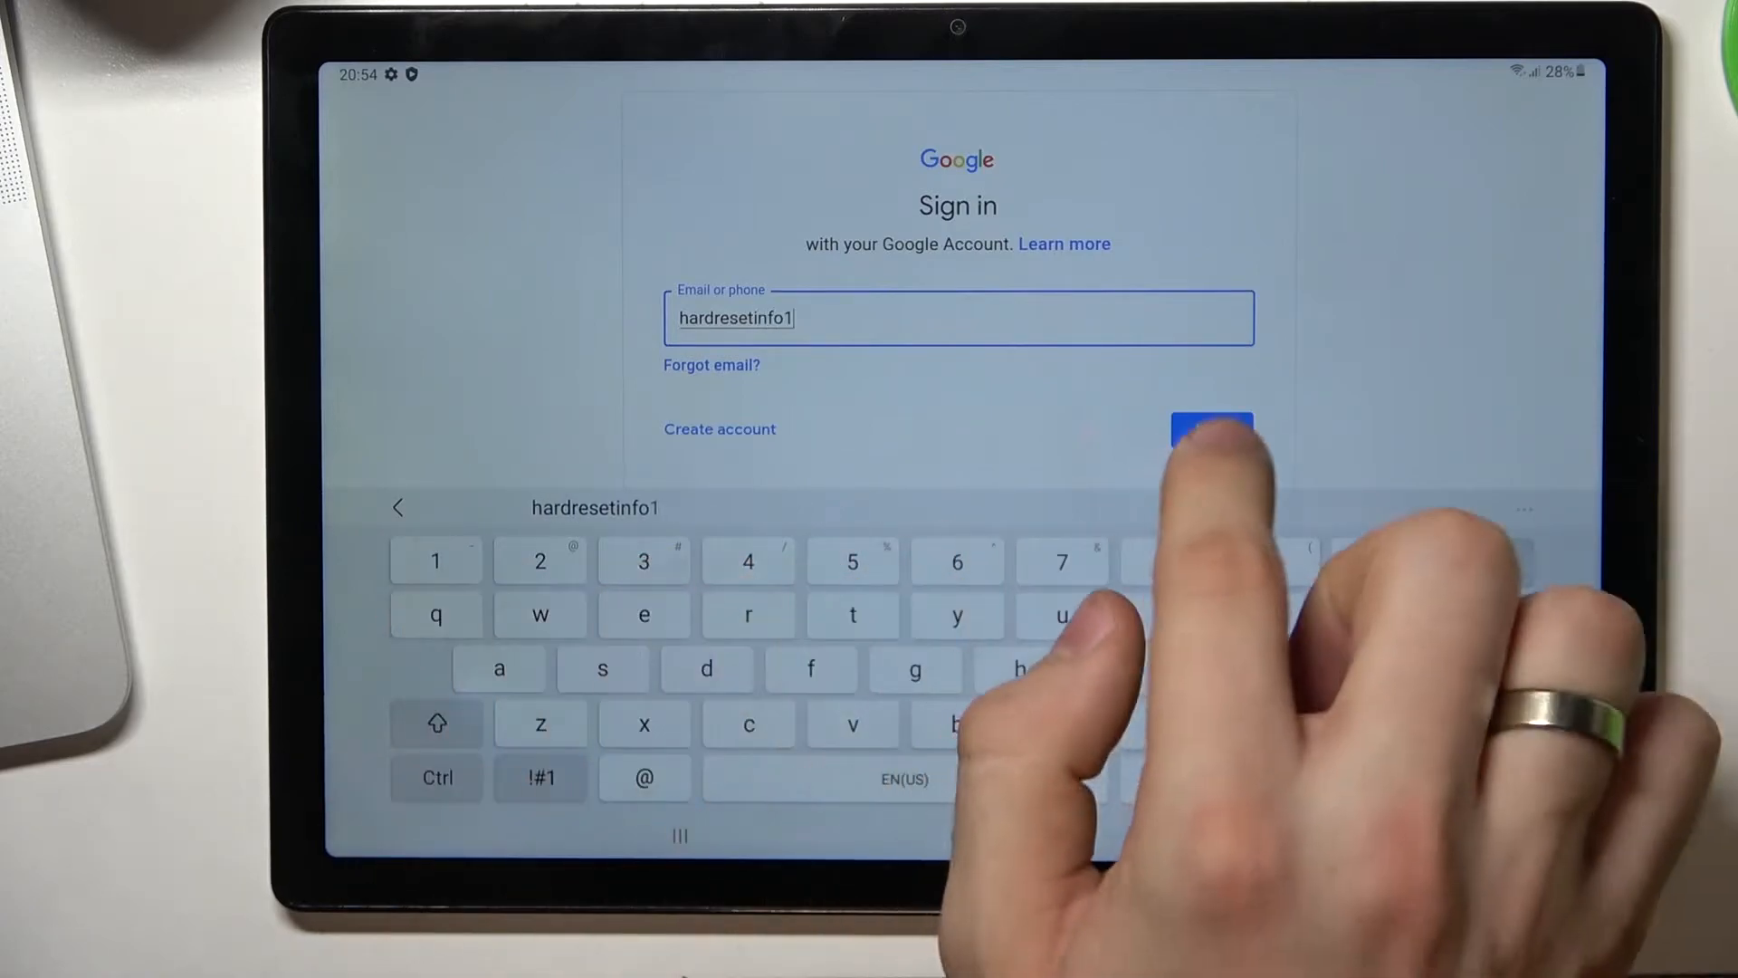
click(1211, 431)
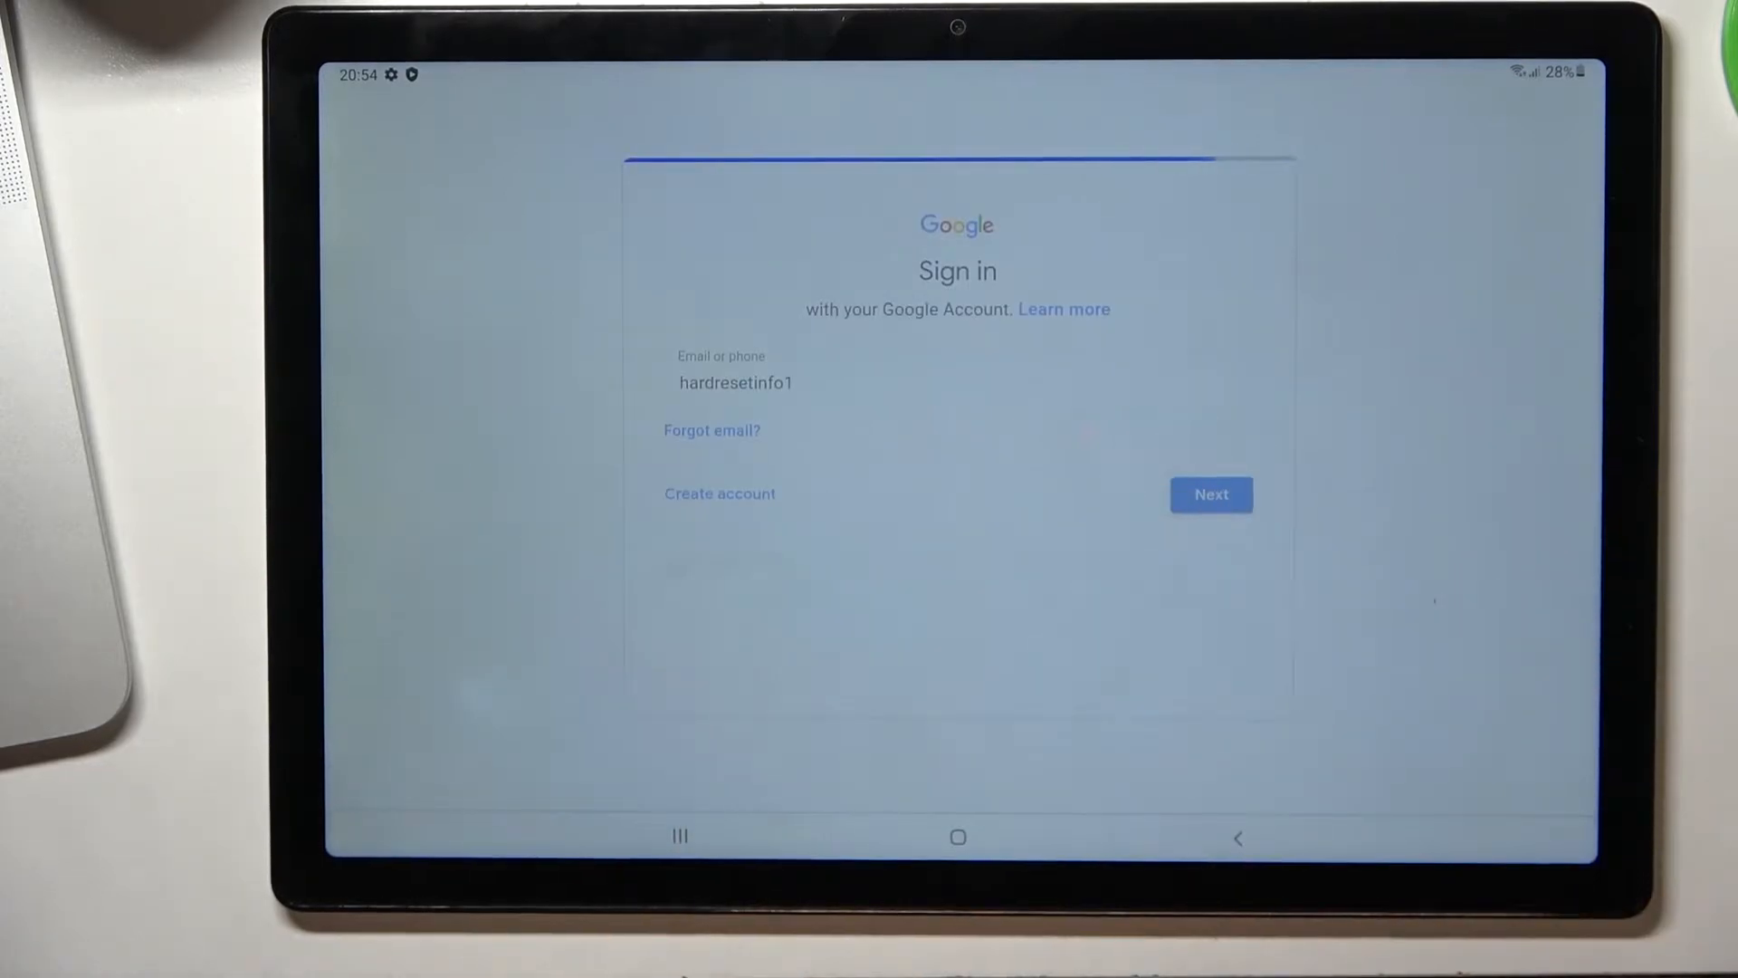
click(1211, 494)
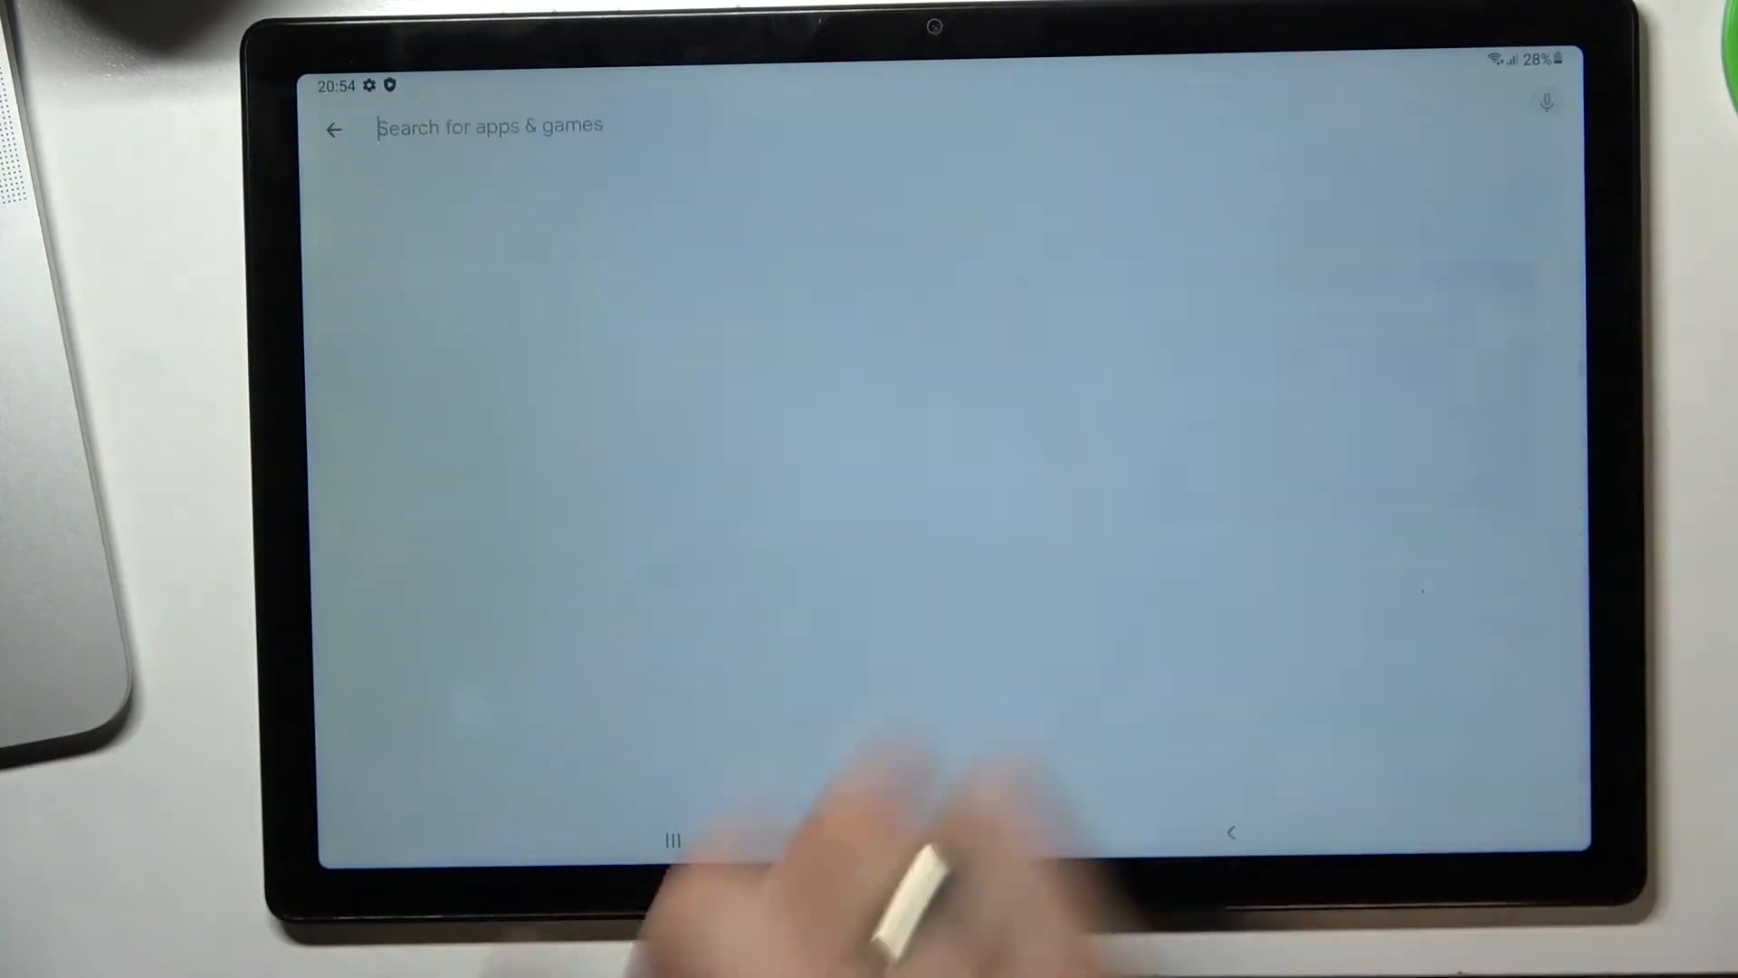
Step: Search Play Store for turbo vpn and install Turbo VPN - Secure VPN Proxy
click(487, 125)
text(turbo vpn)
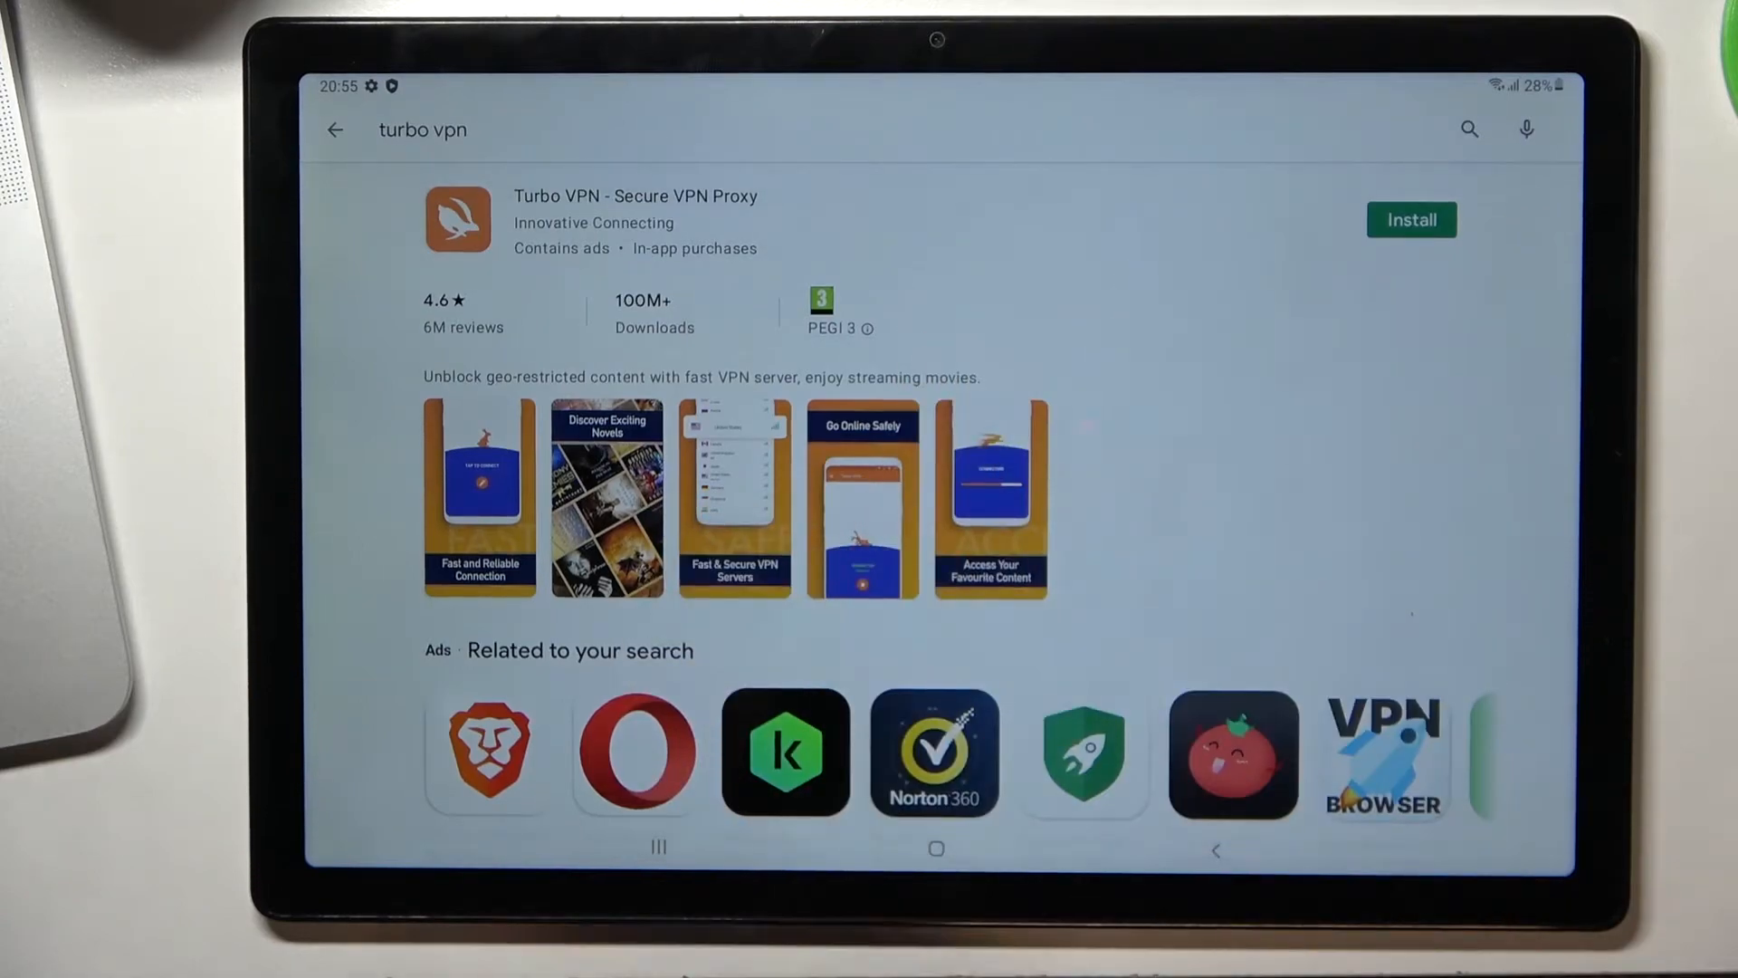
click(1410, 219)
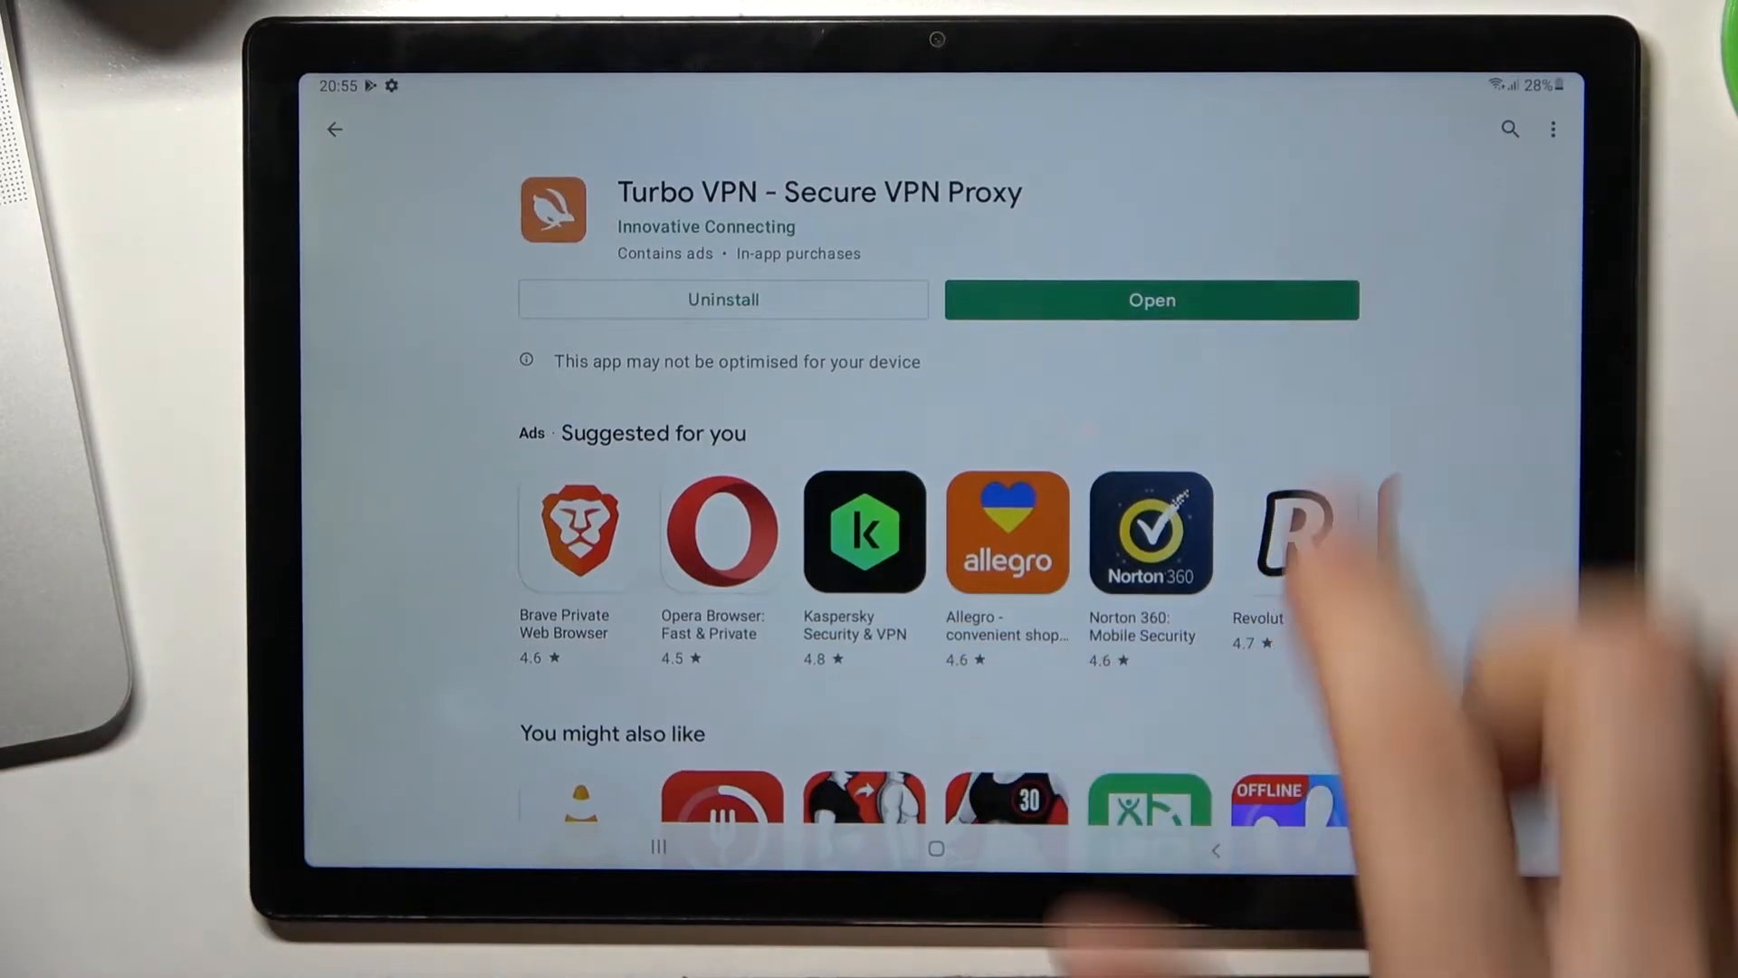
Step: Launch Turbo VPN from Play Store and agree to its privacy terms
click(1151, 299)
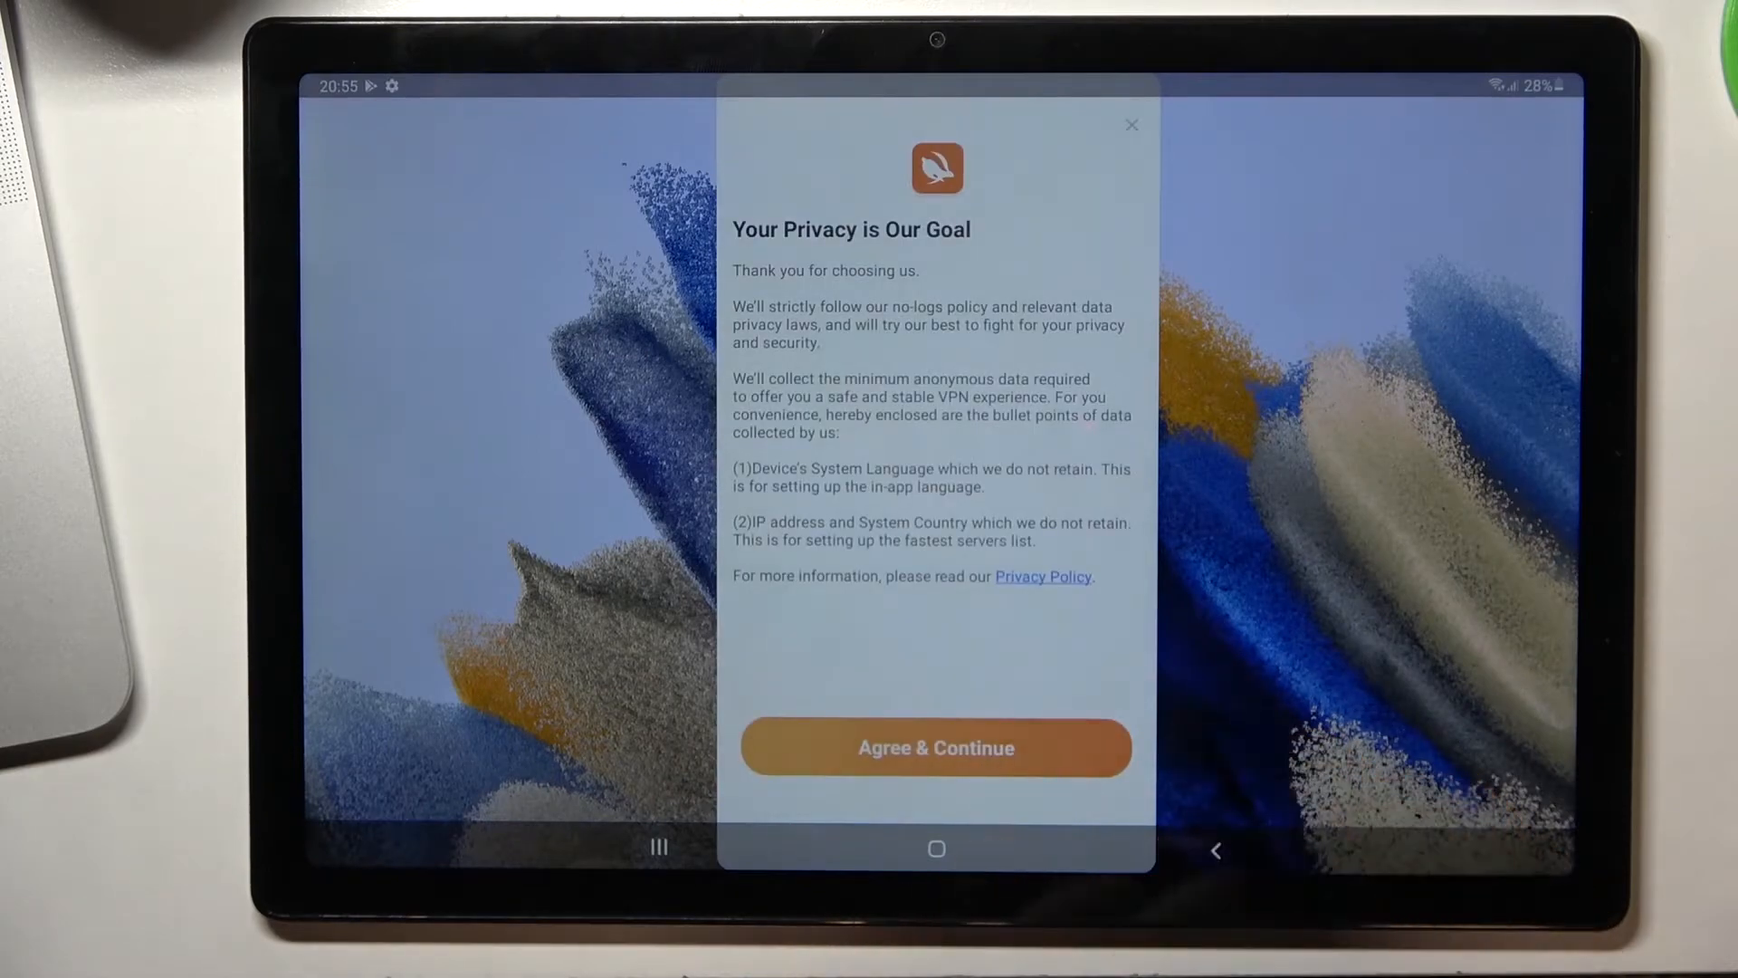
click(934, 746)
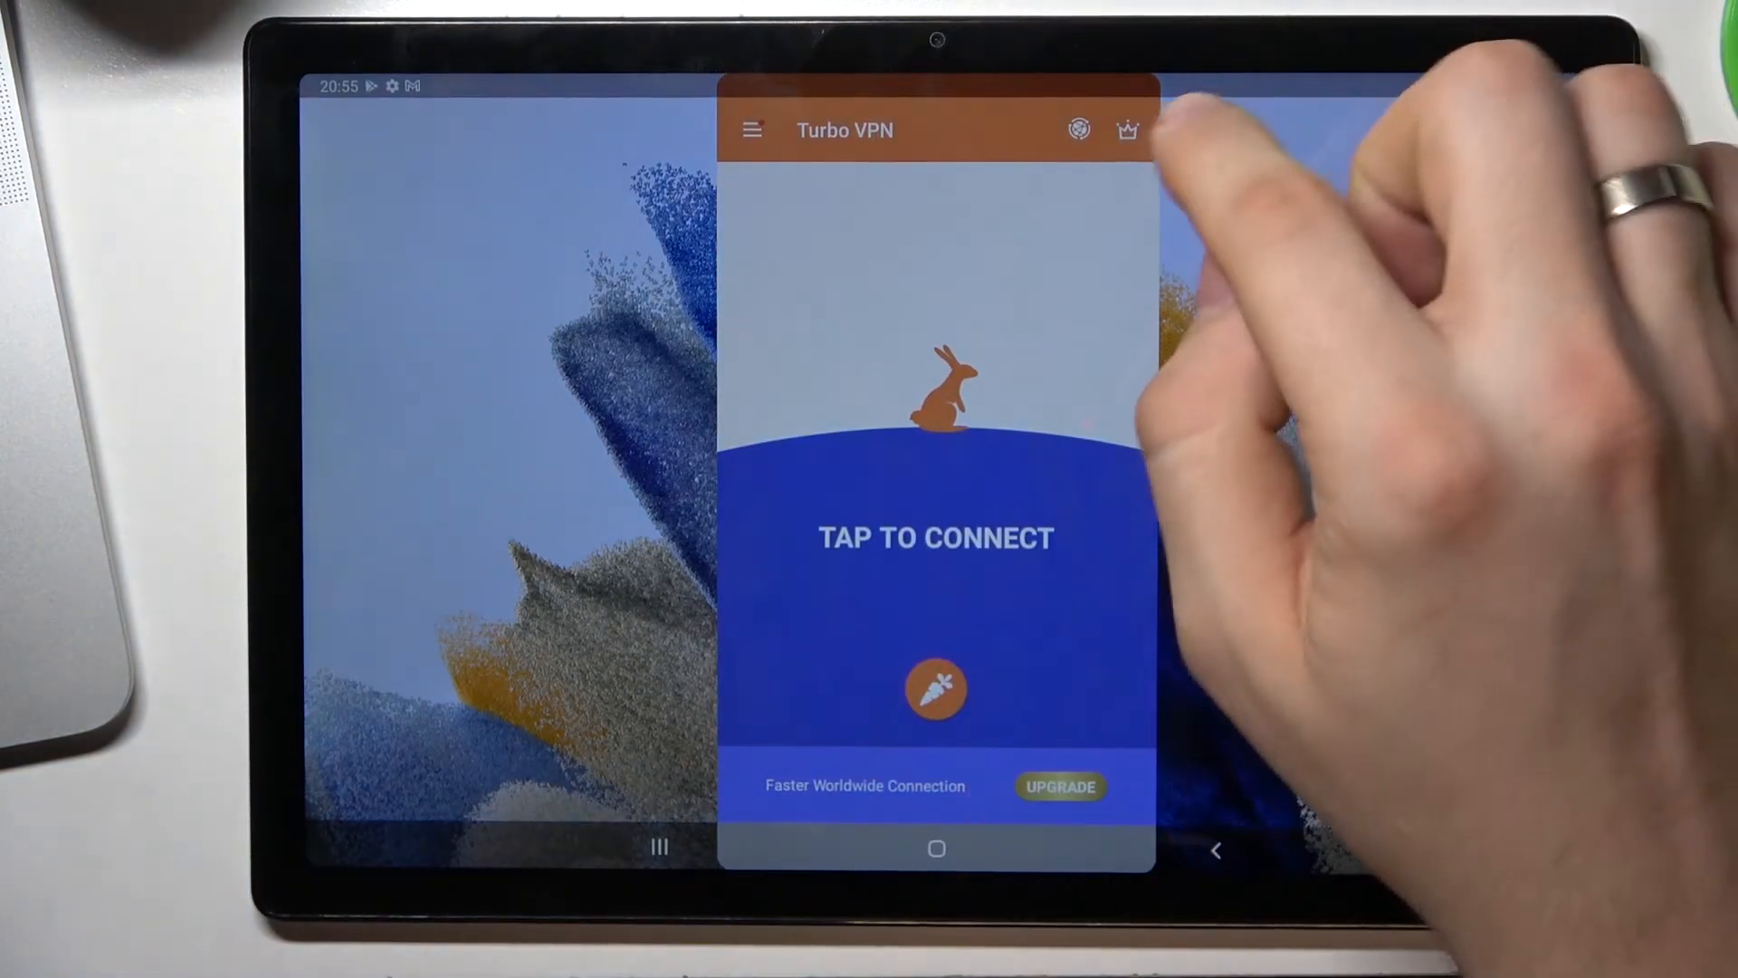
Step: In VPN Locations, expand United States and choose a US city server
click(1077, 131)
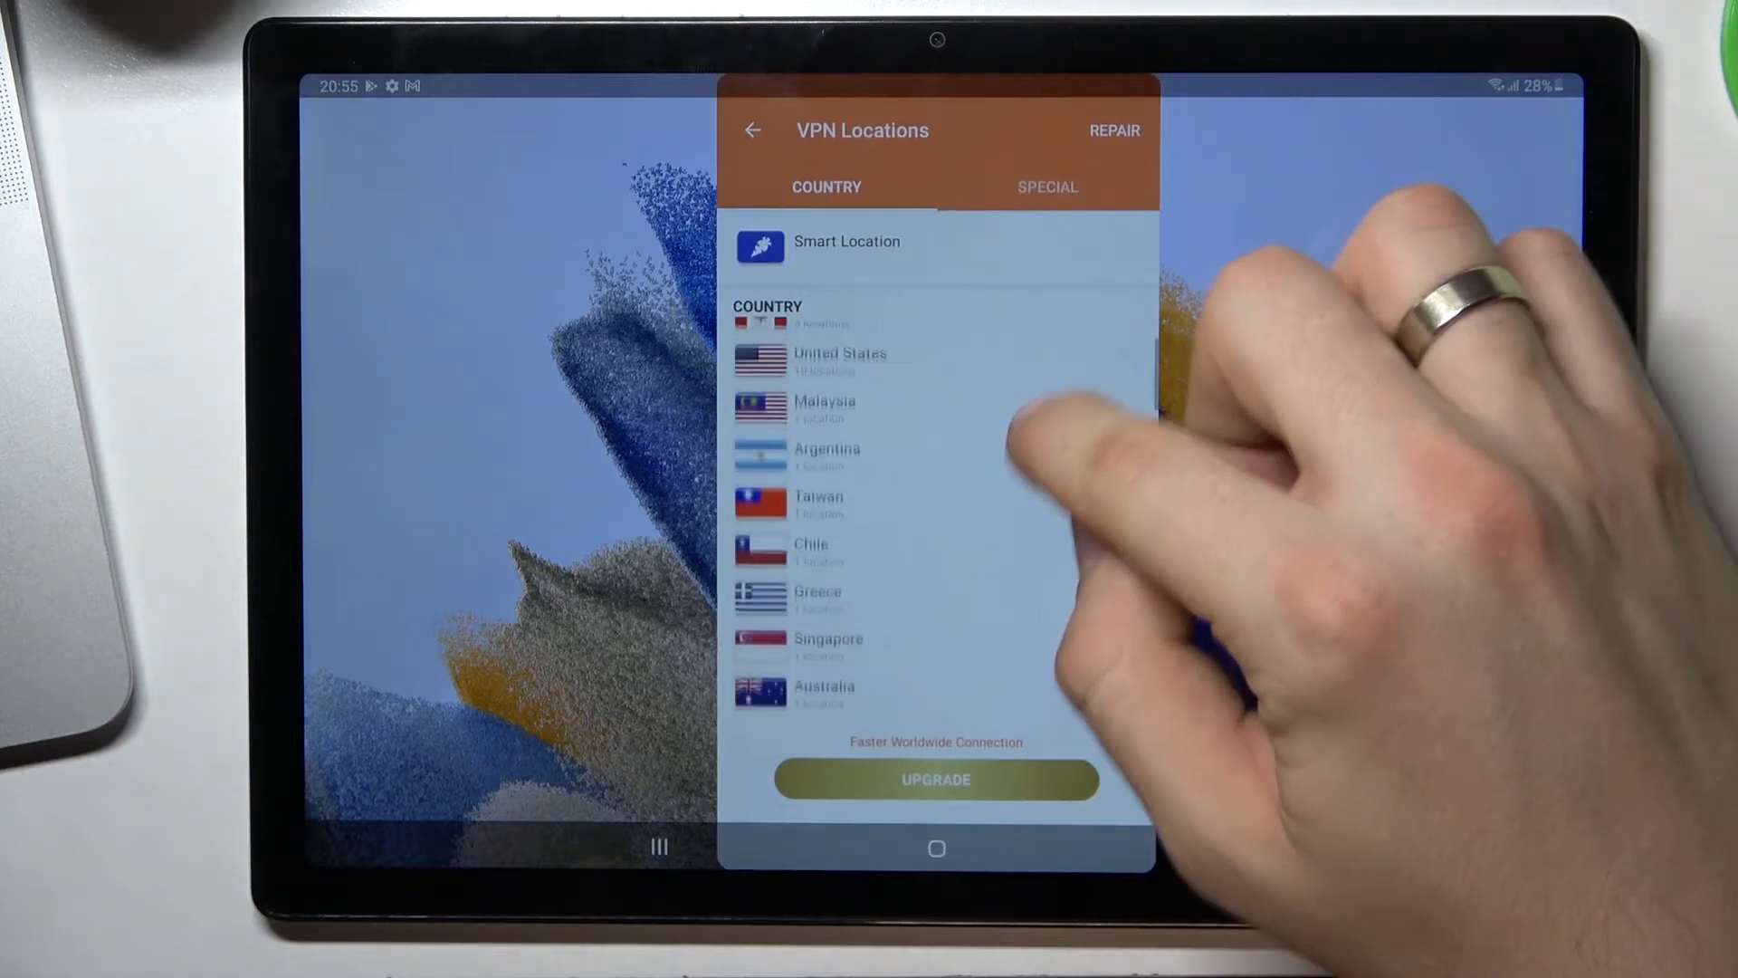
click(838, 353)
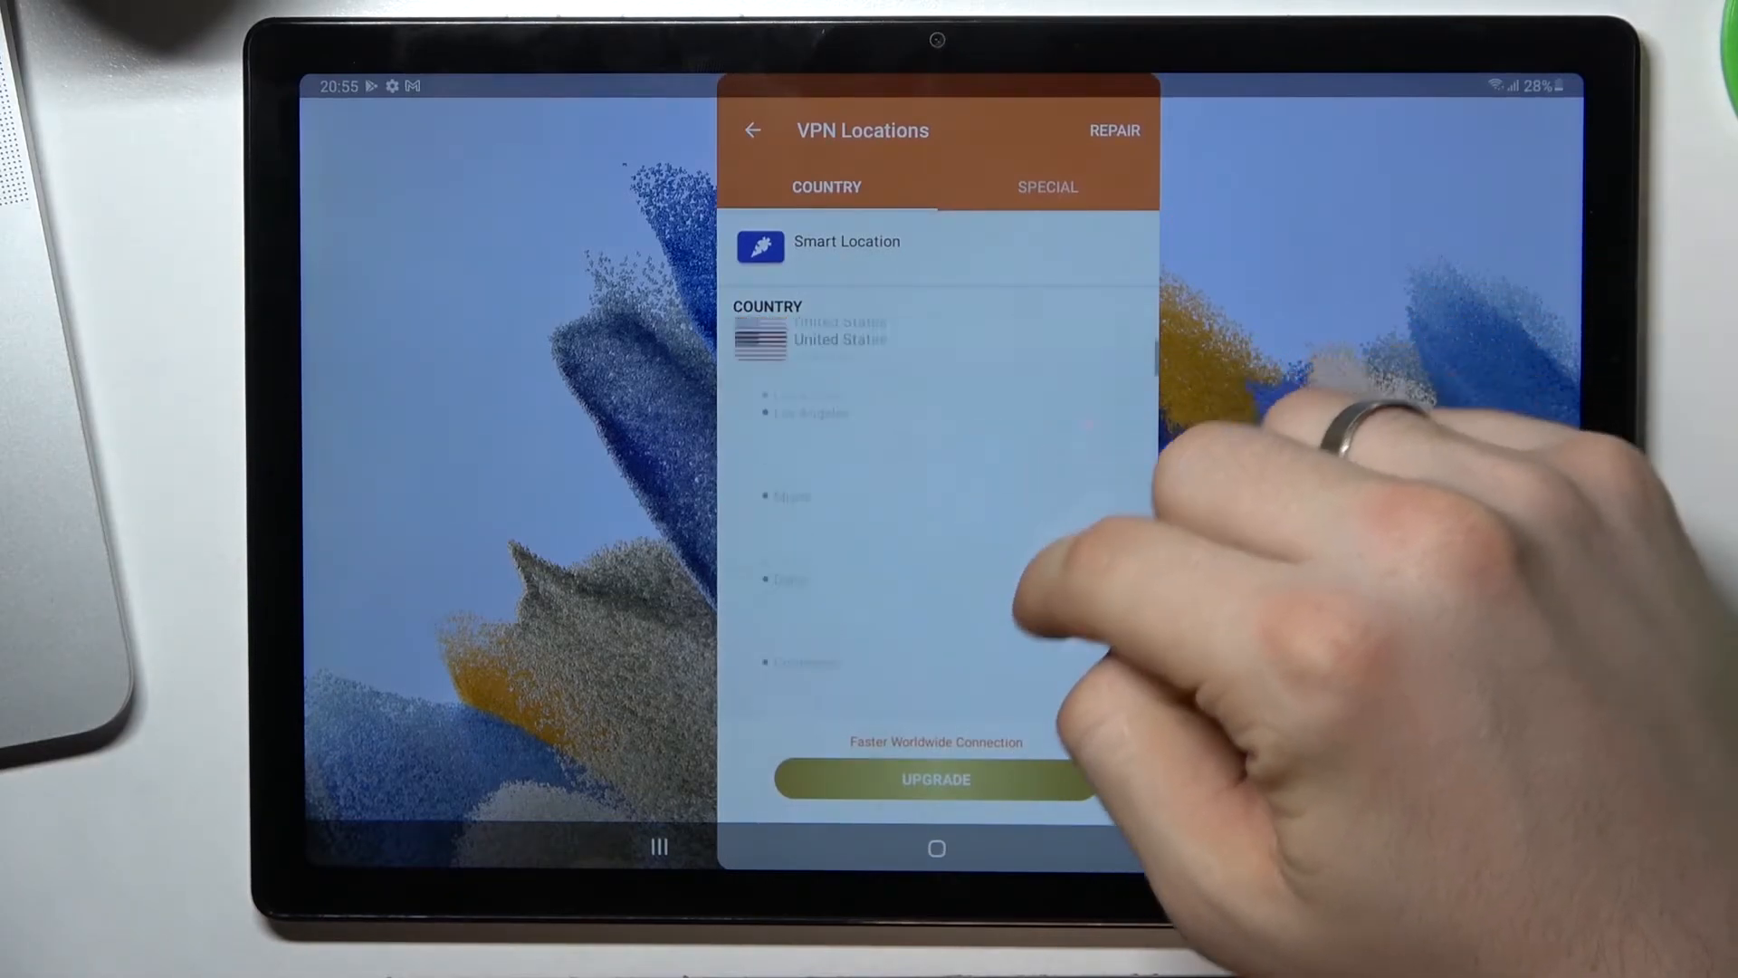
click(934, 779)
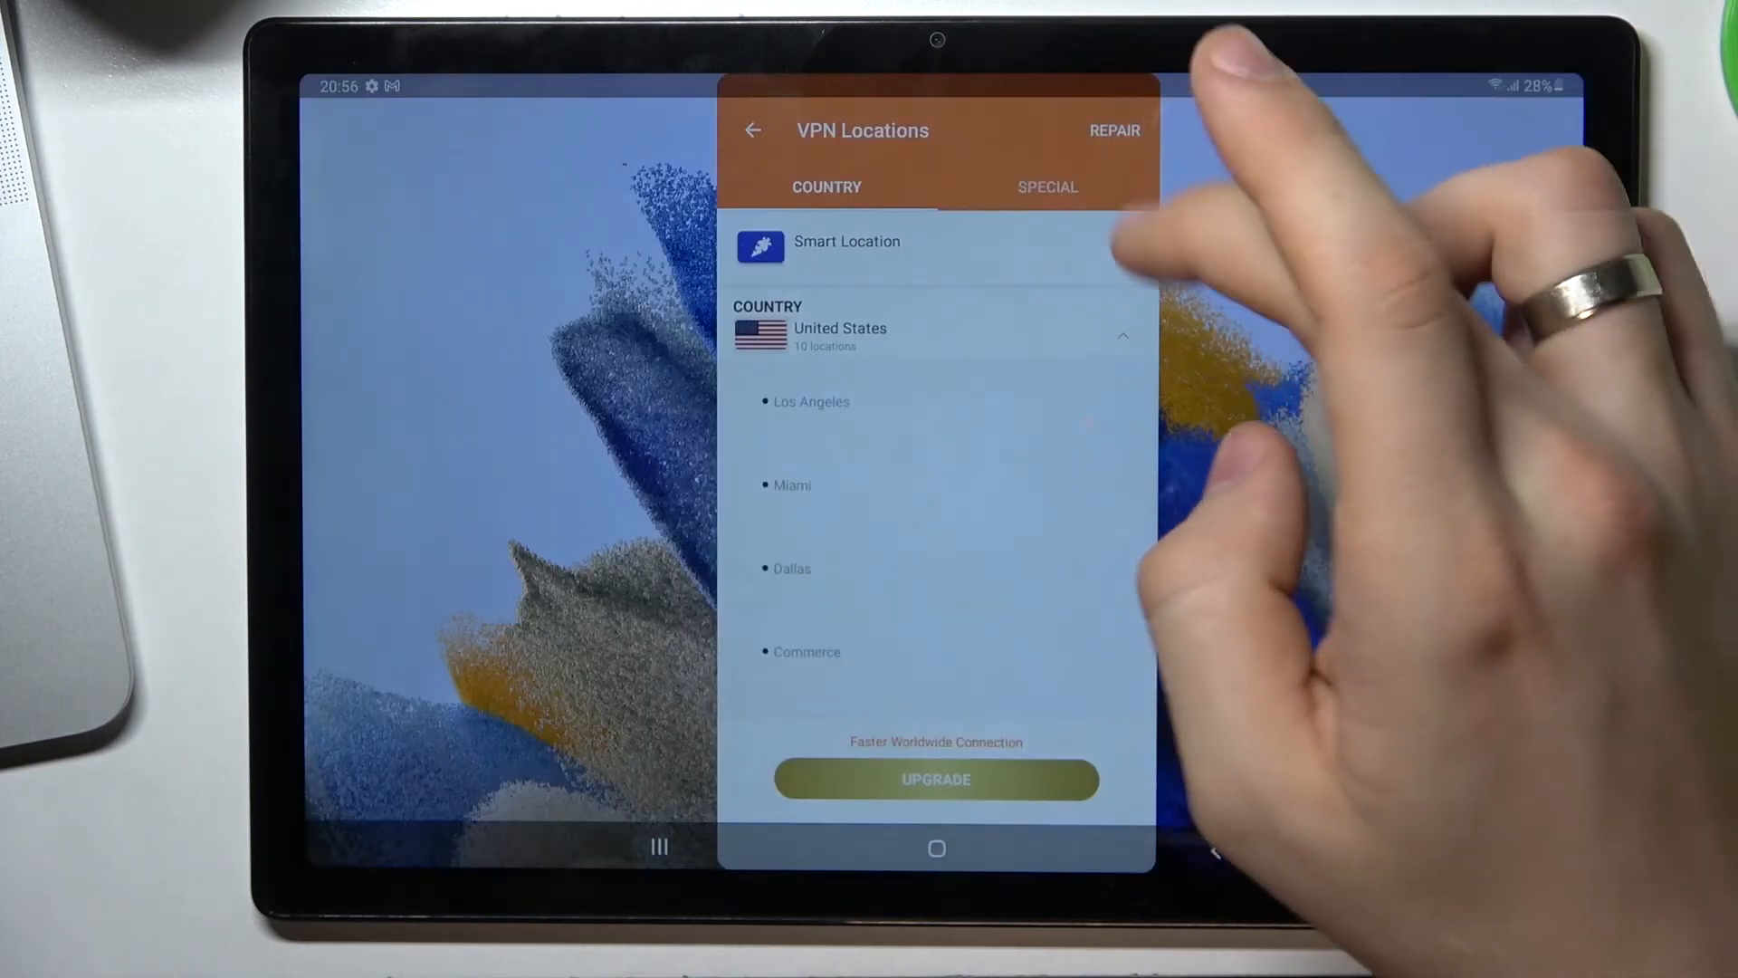
click(753, 130)
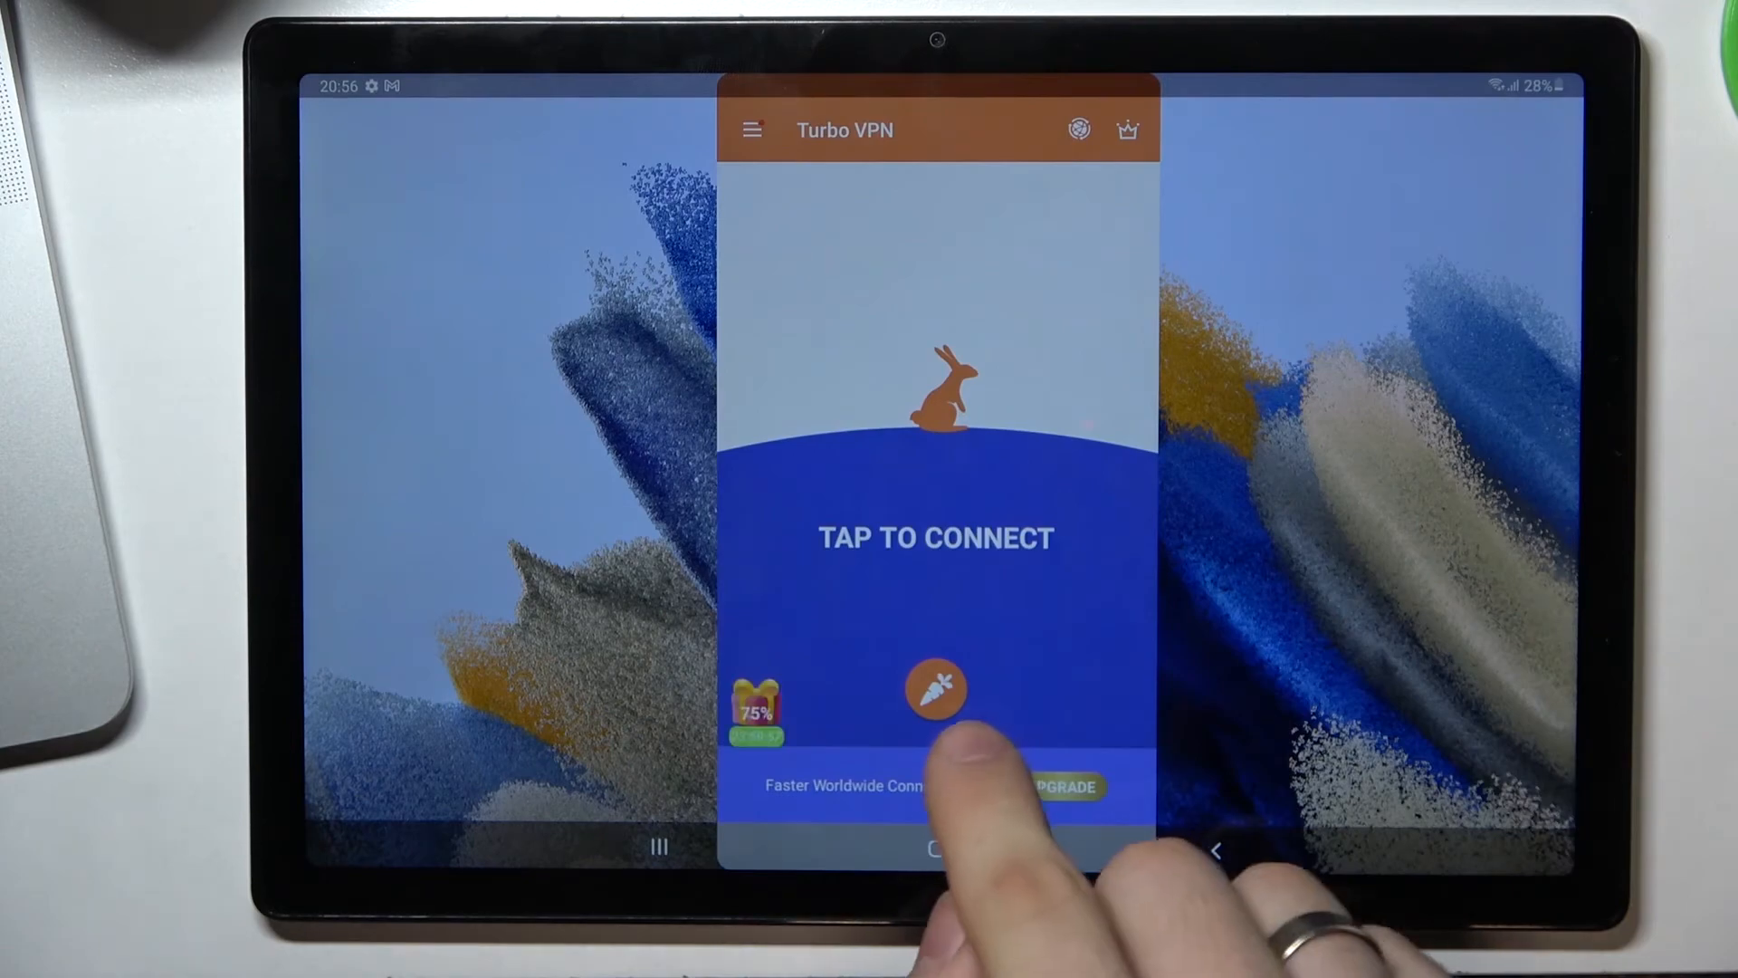
Step: Start the VPN connection and allow the system connection request
click(936, 688)
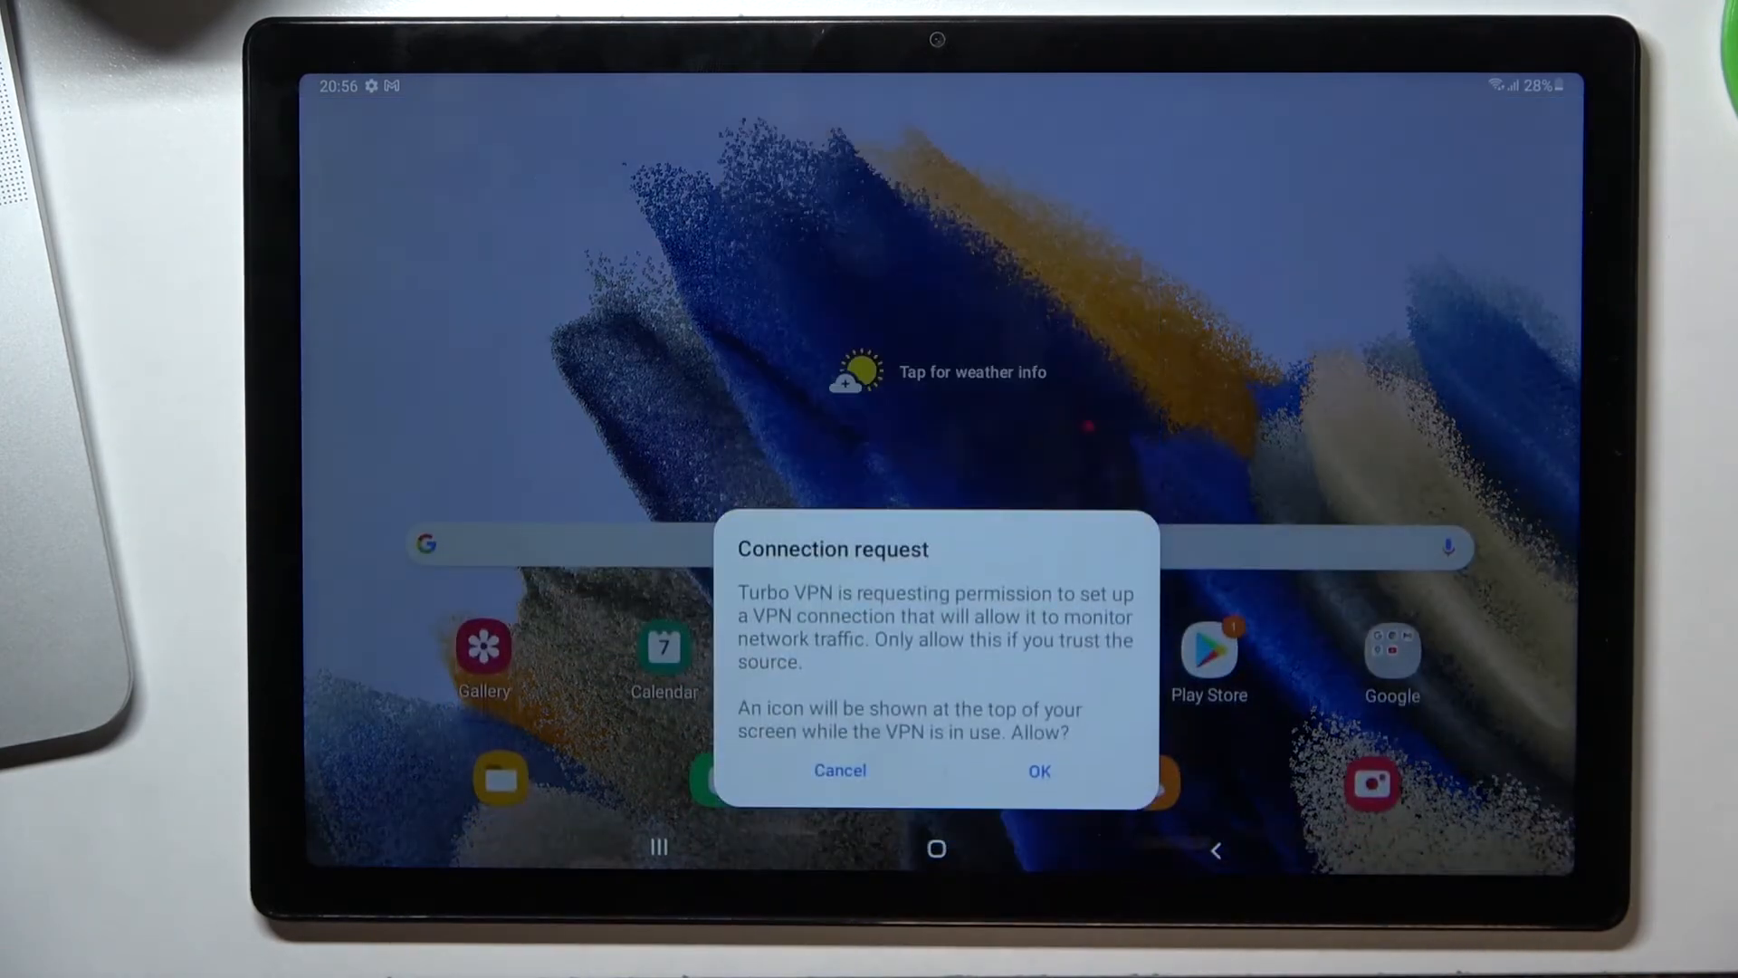
click(1037, 771)
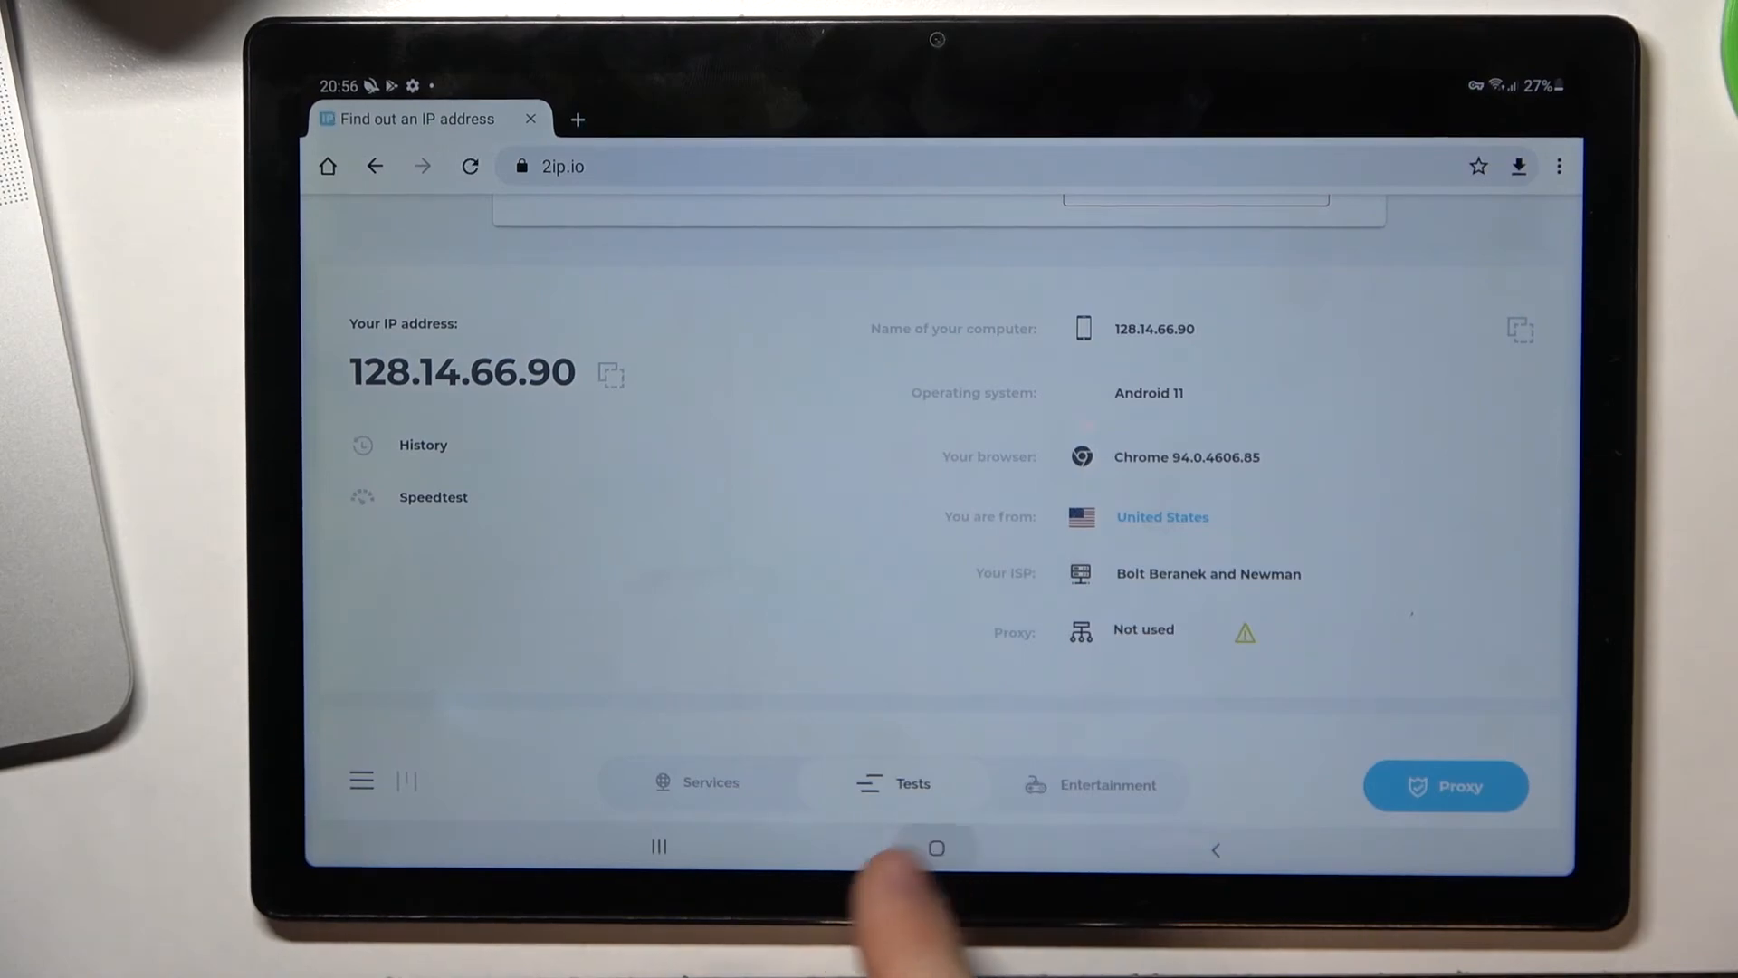
Step: After seeing the United States IP on 2ip.io in Chrome, return to the home screen
click(936, 847)
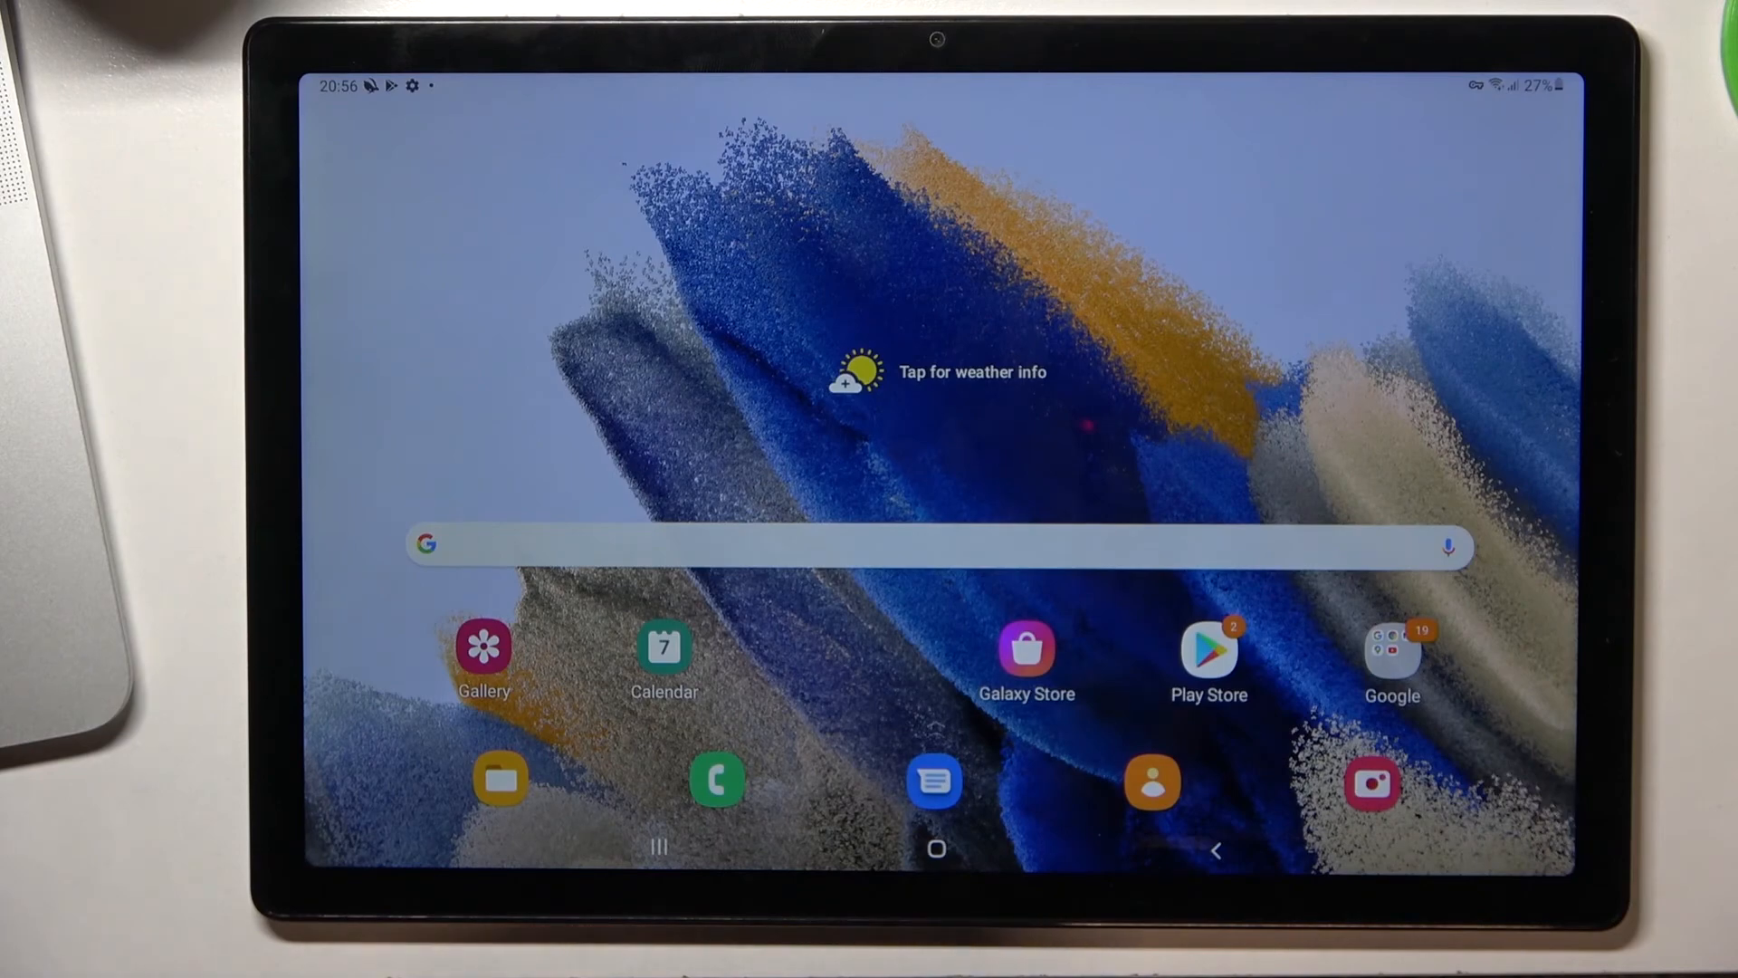